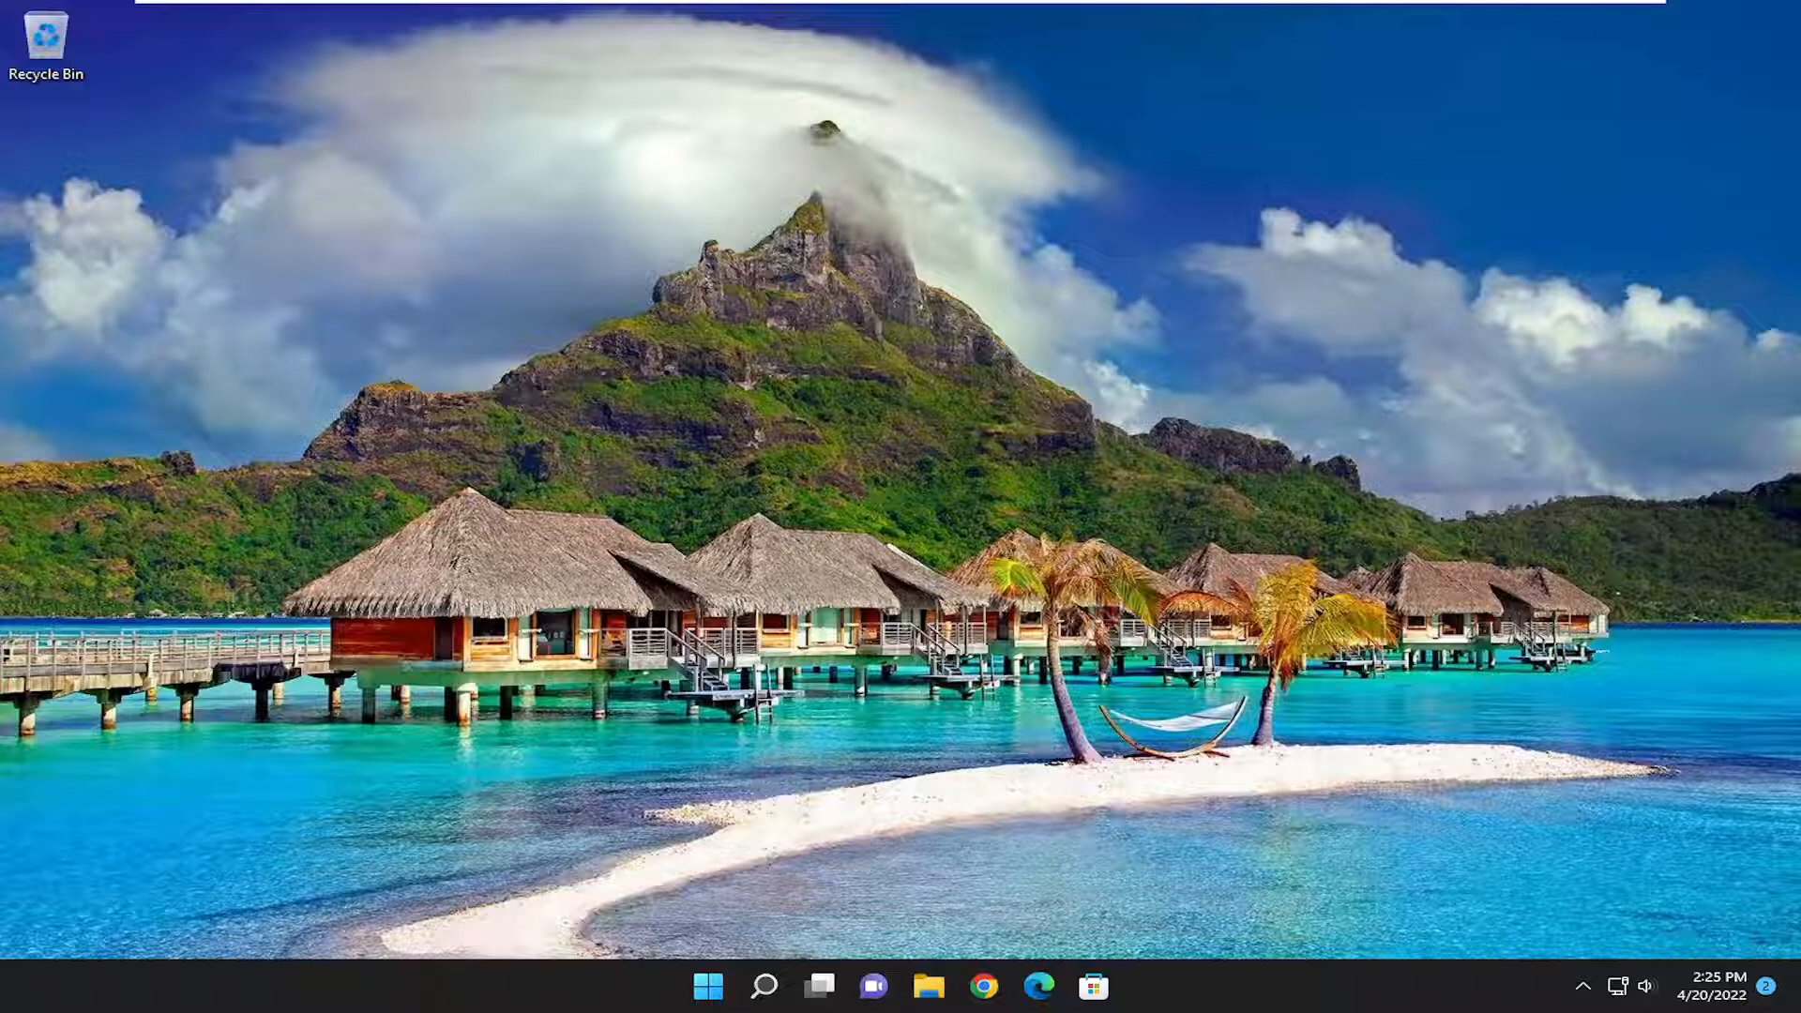
Search Windows for regedit and launch Registry Editor as administrator.
click(762, 1011)
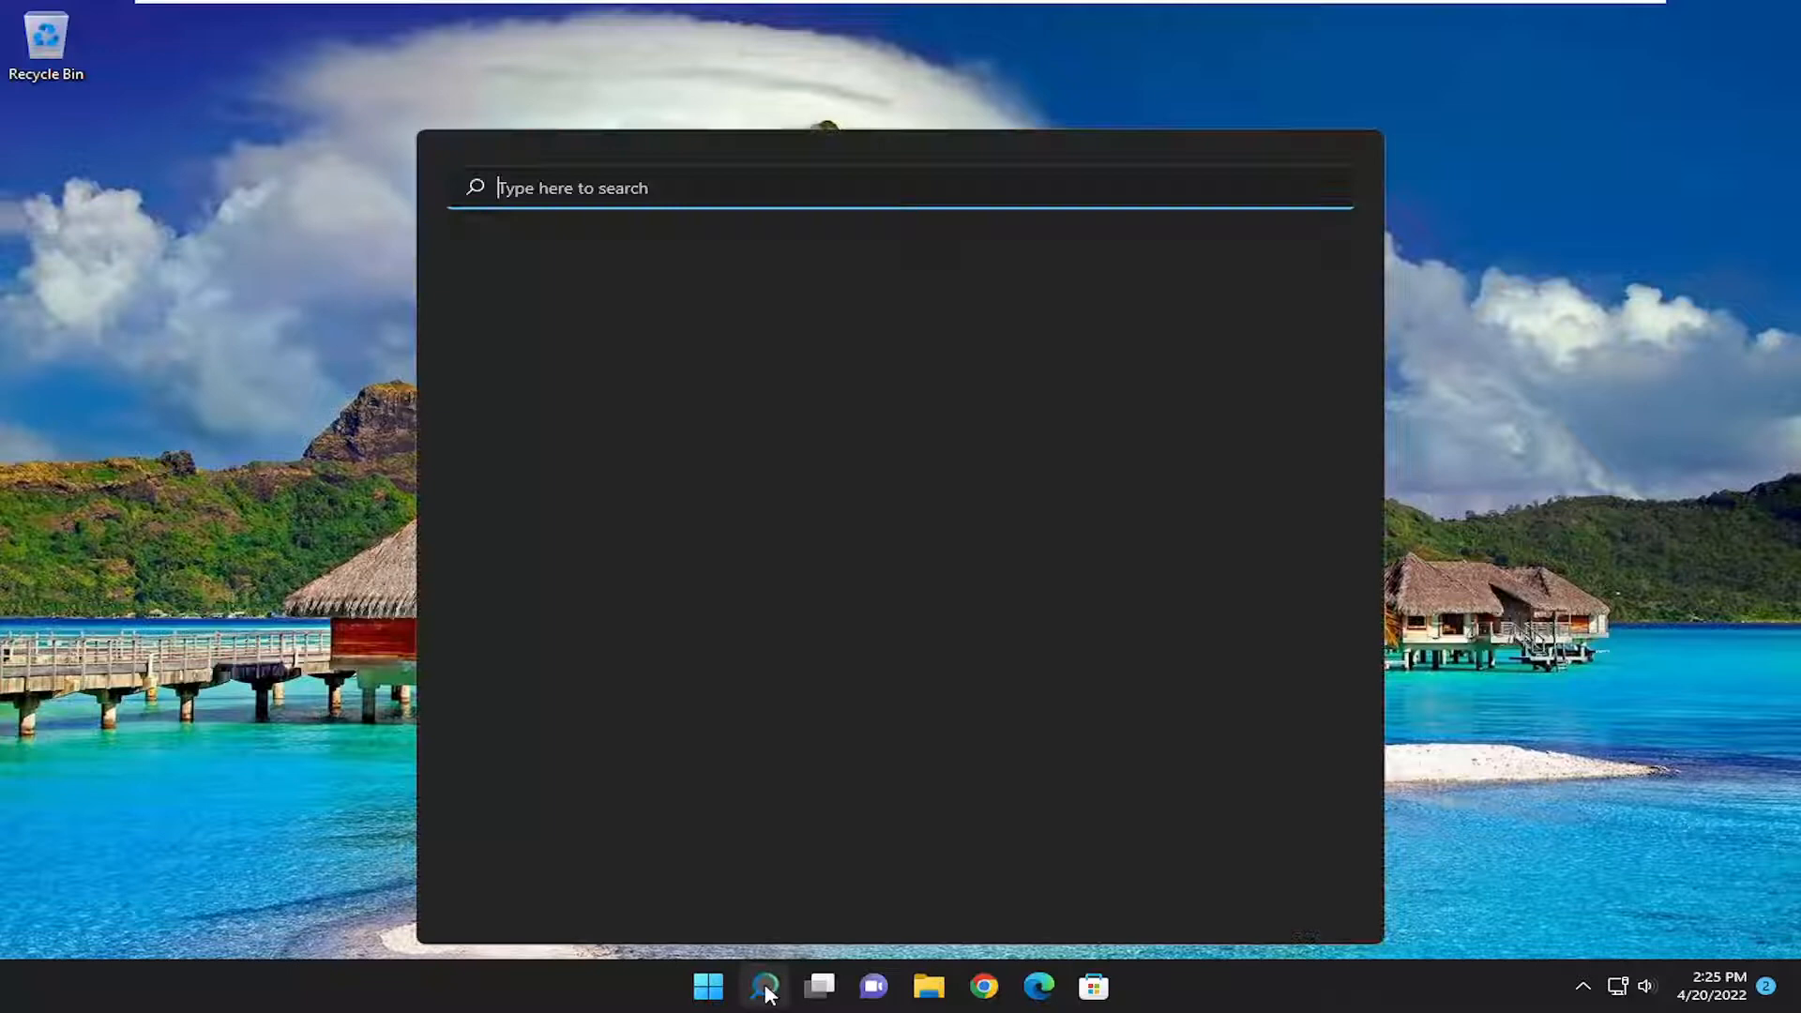
text(regedit)
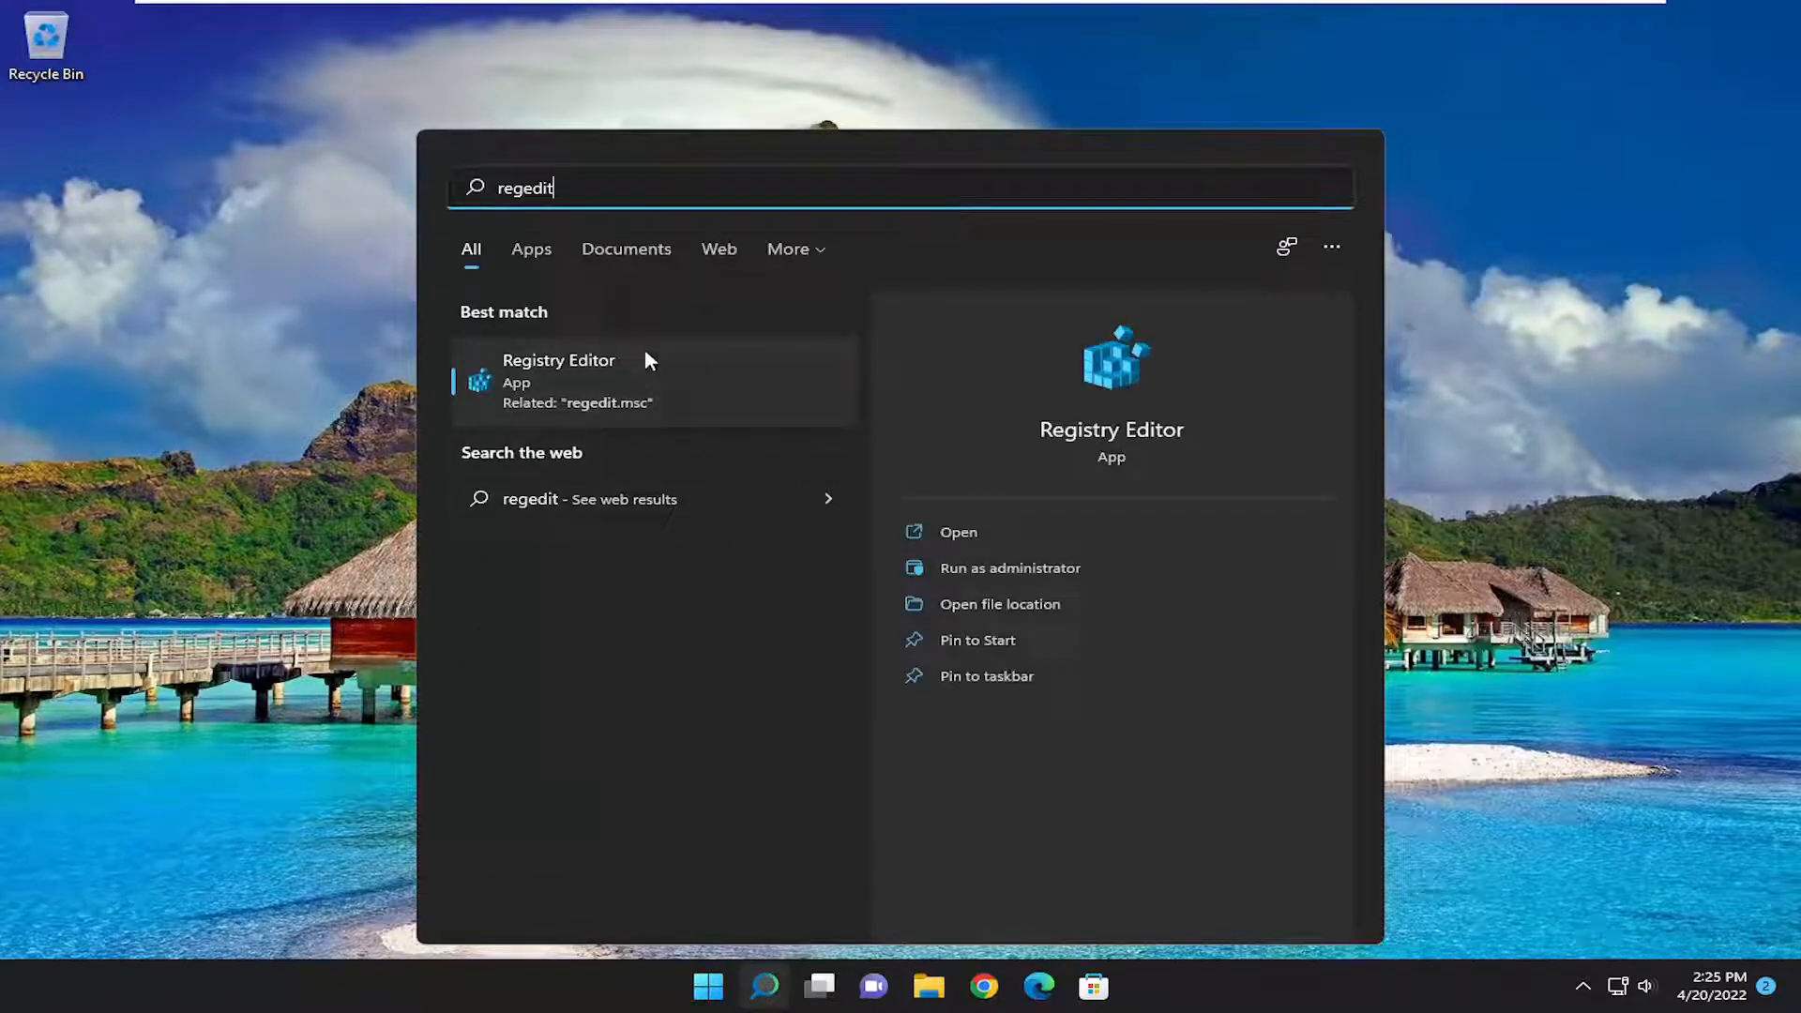
right_click(558, 381)
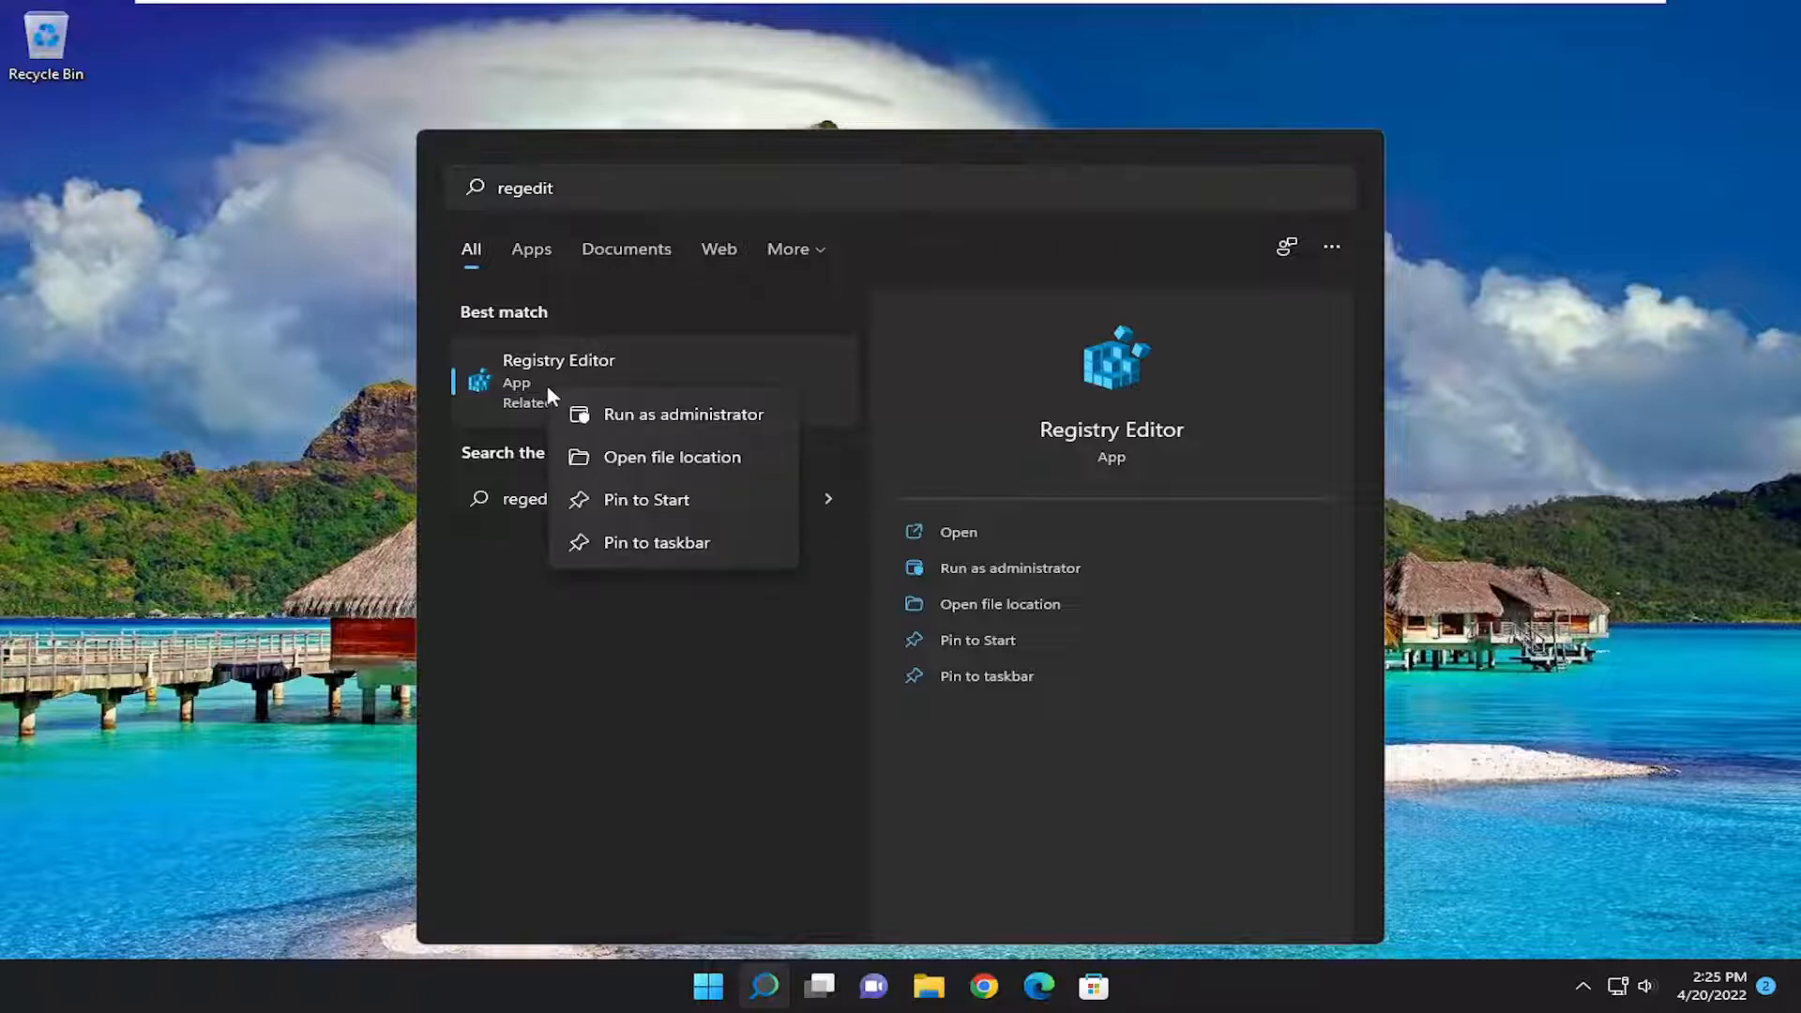
mouse_move(694, 416)
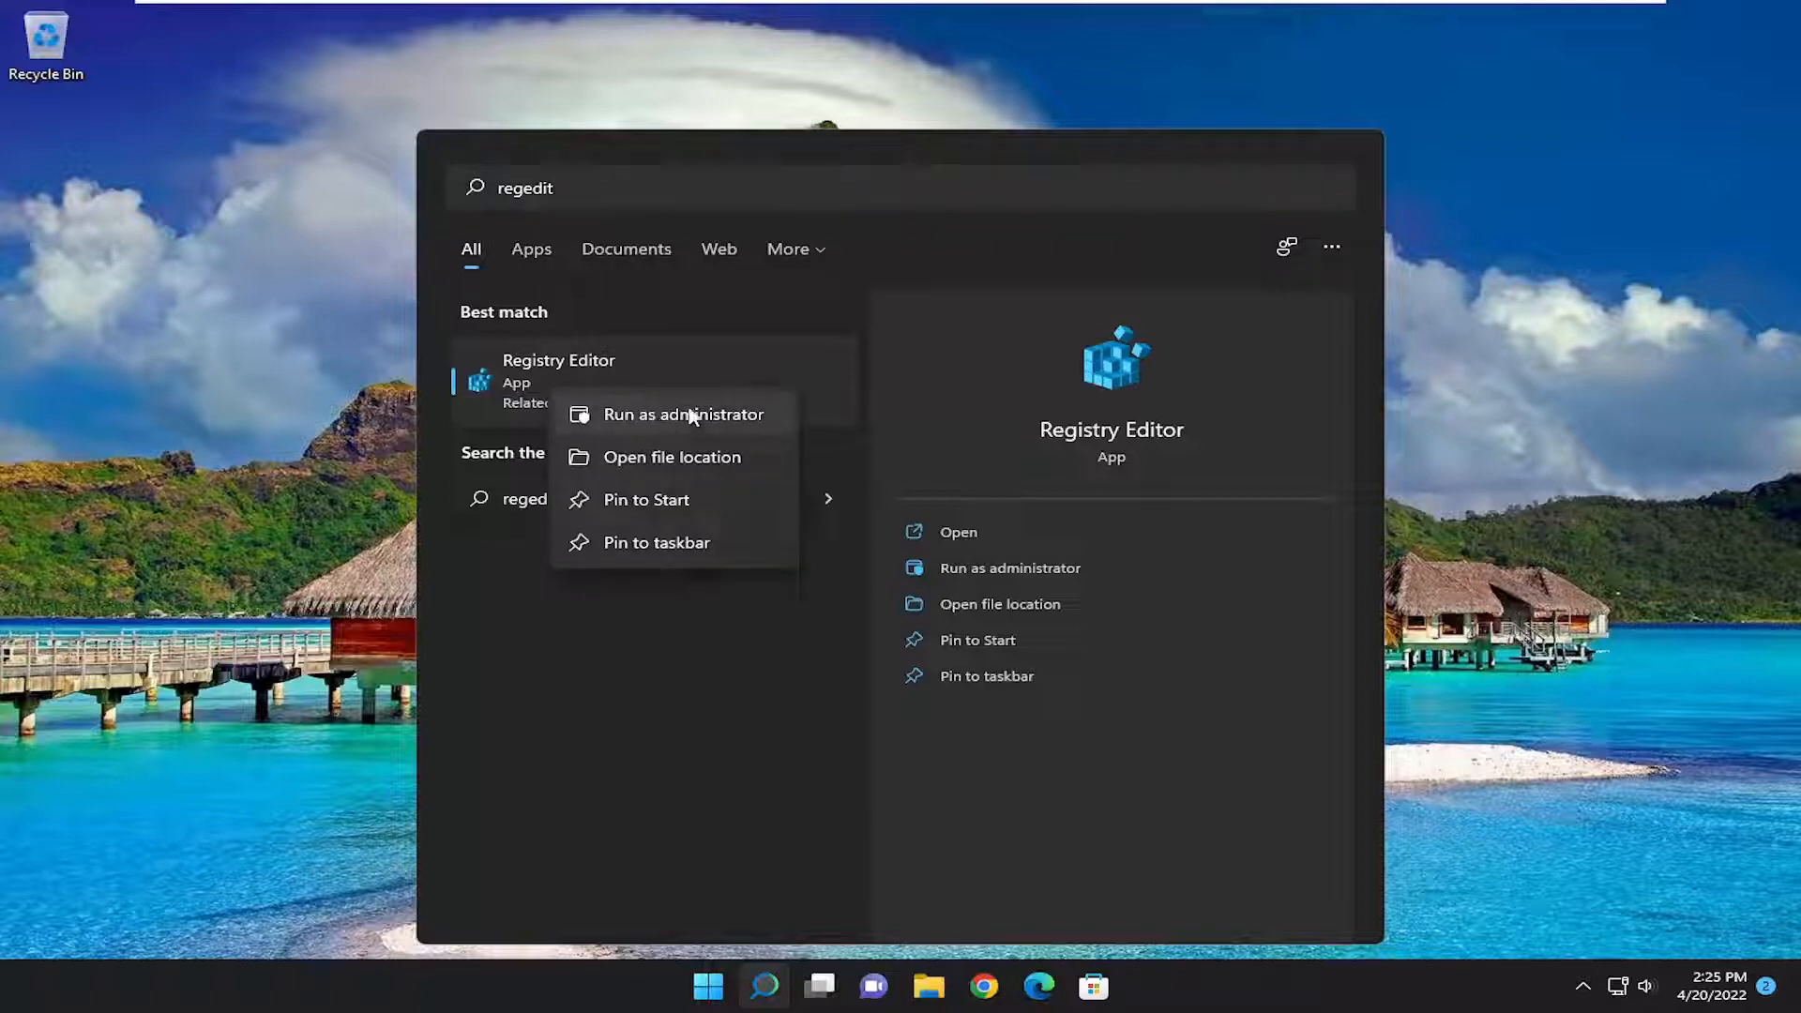
click(685, 414)
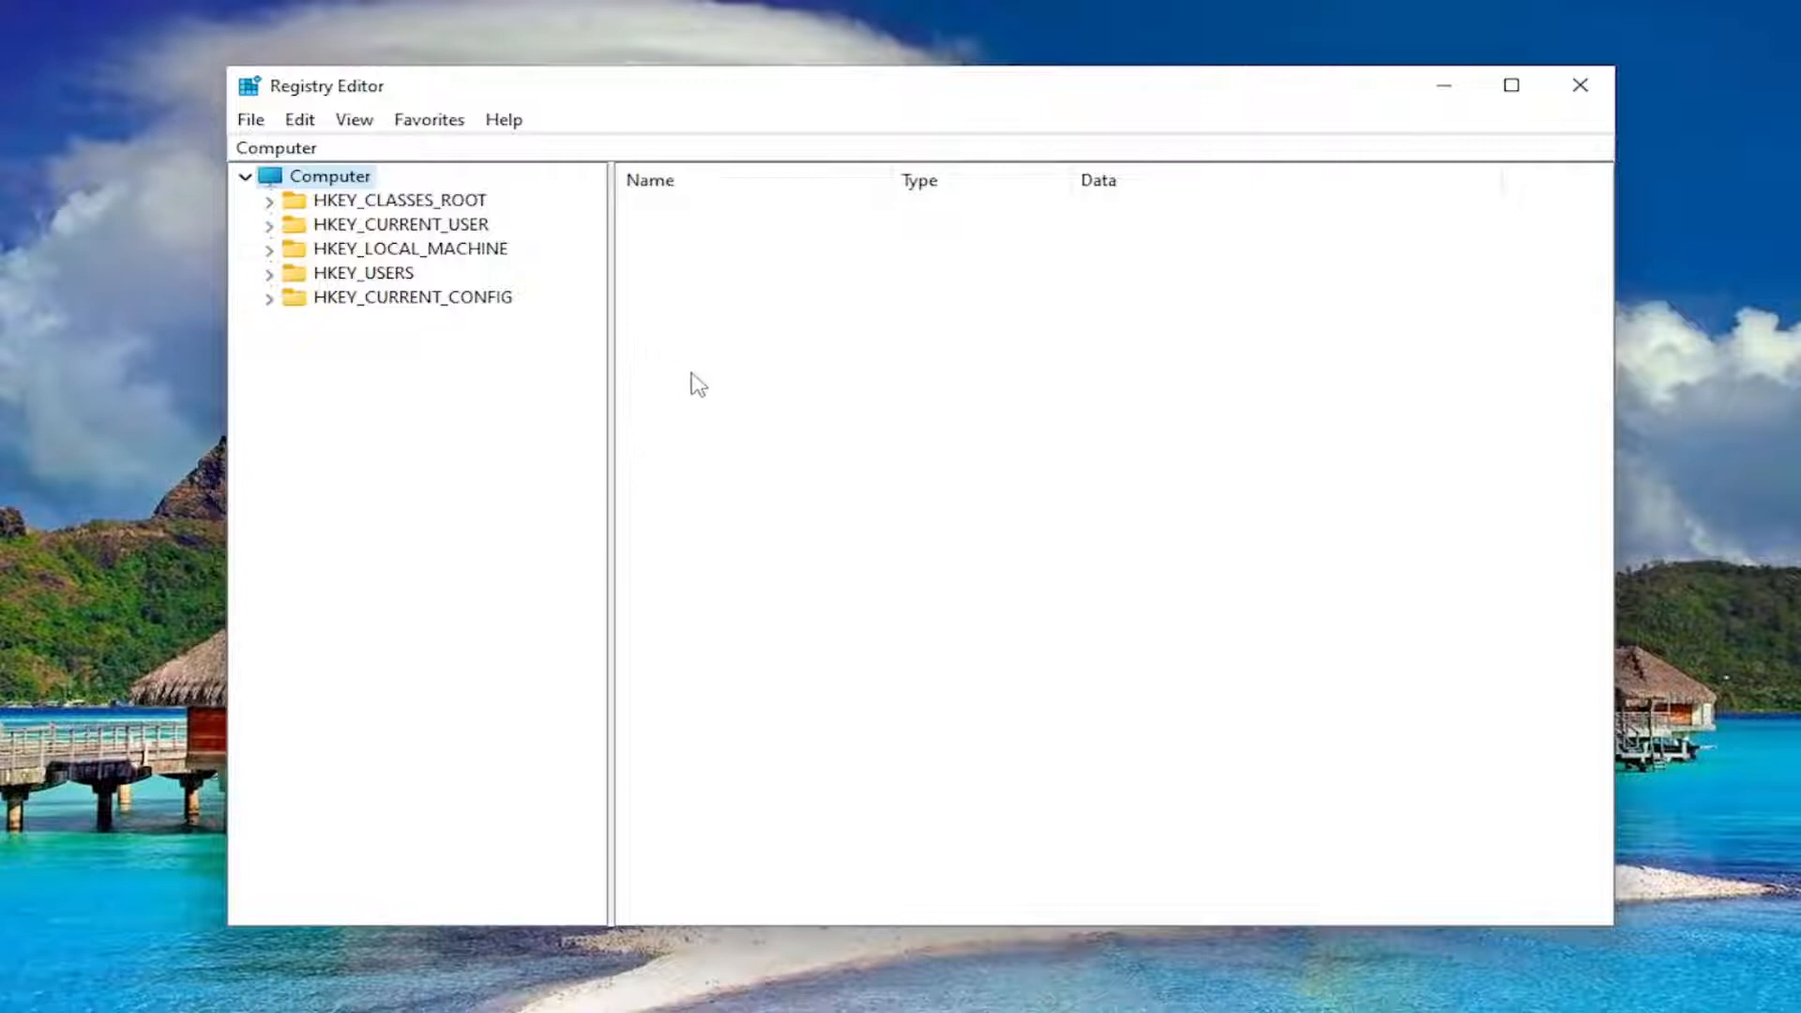
mouse_move(709, 387)
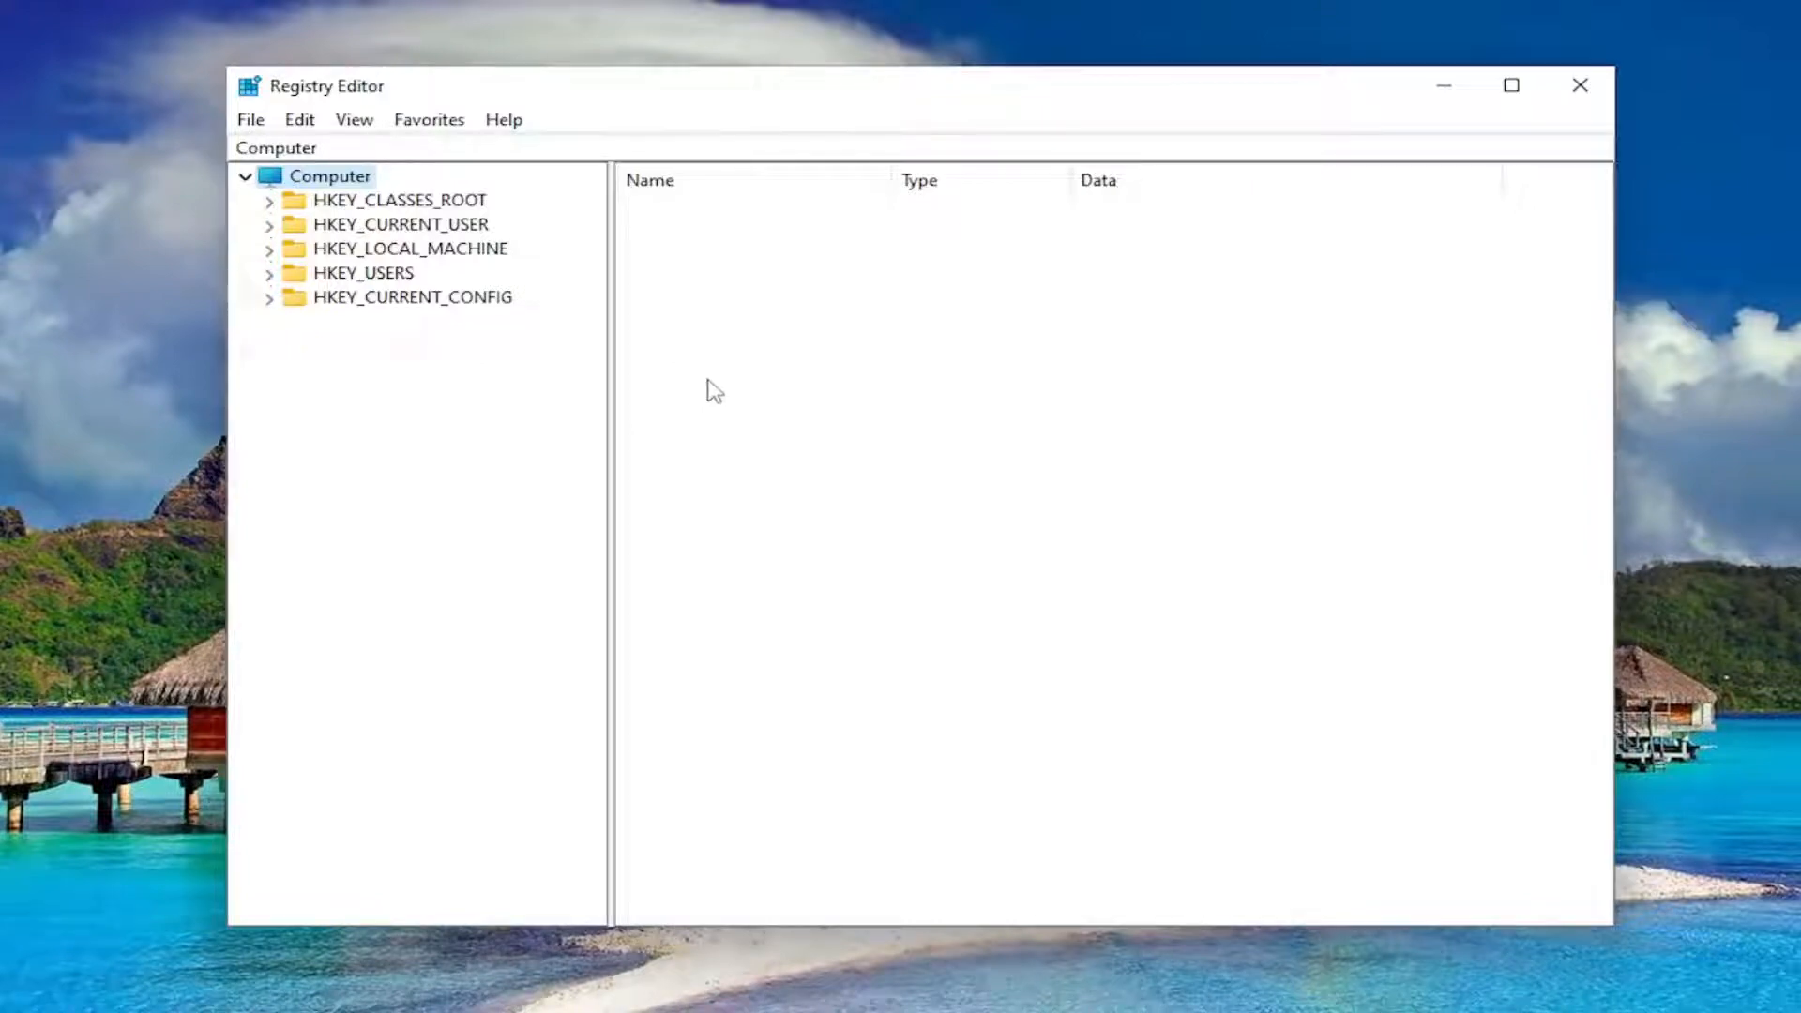
mouse_move(529, 360)
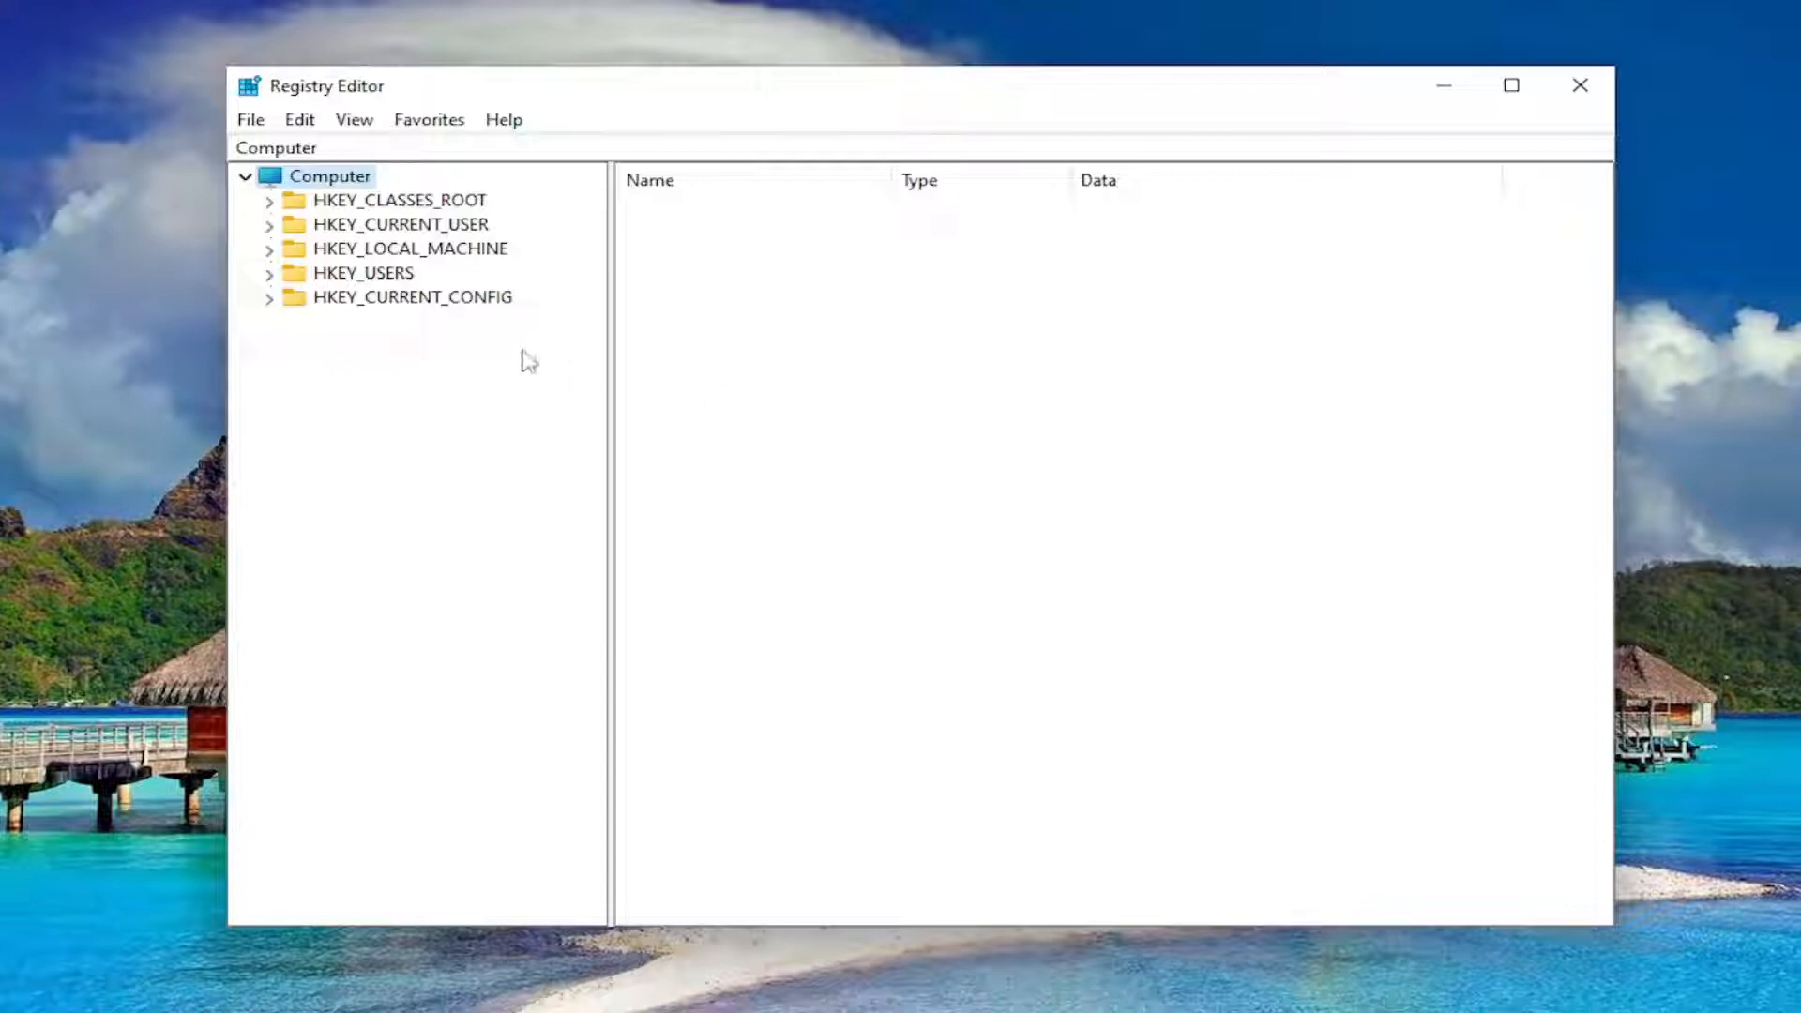
click(250, 120)
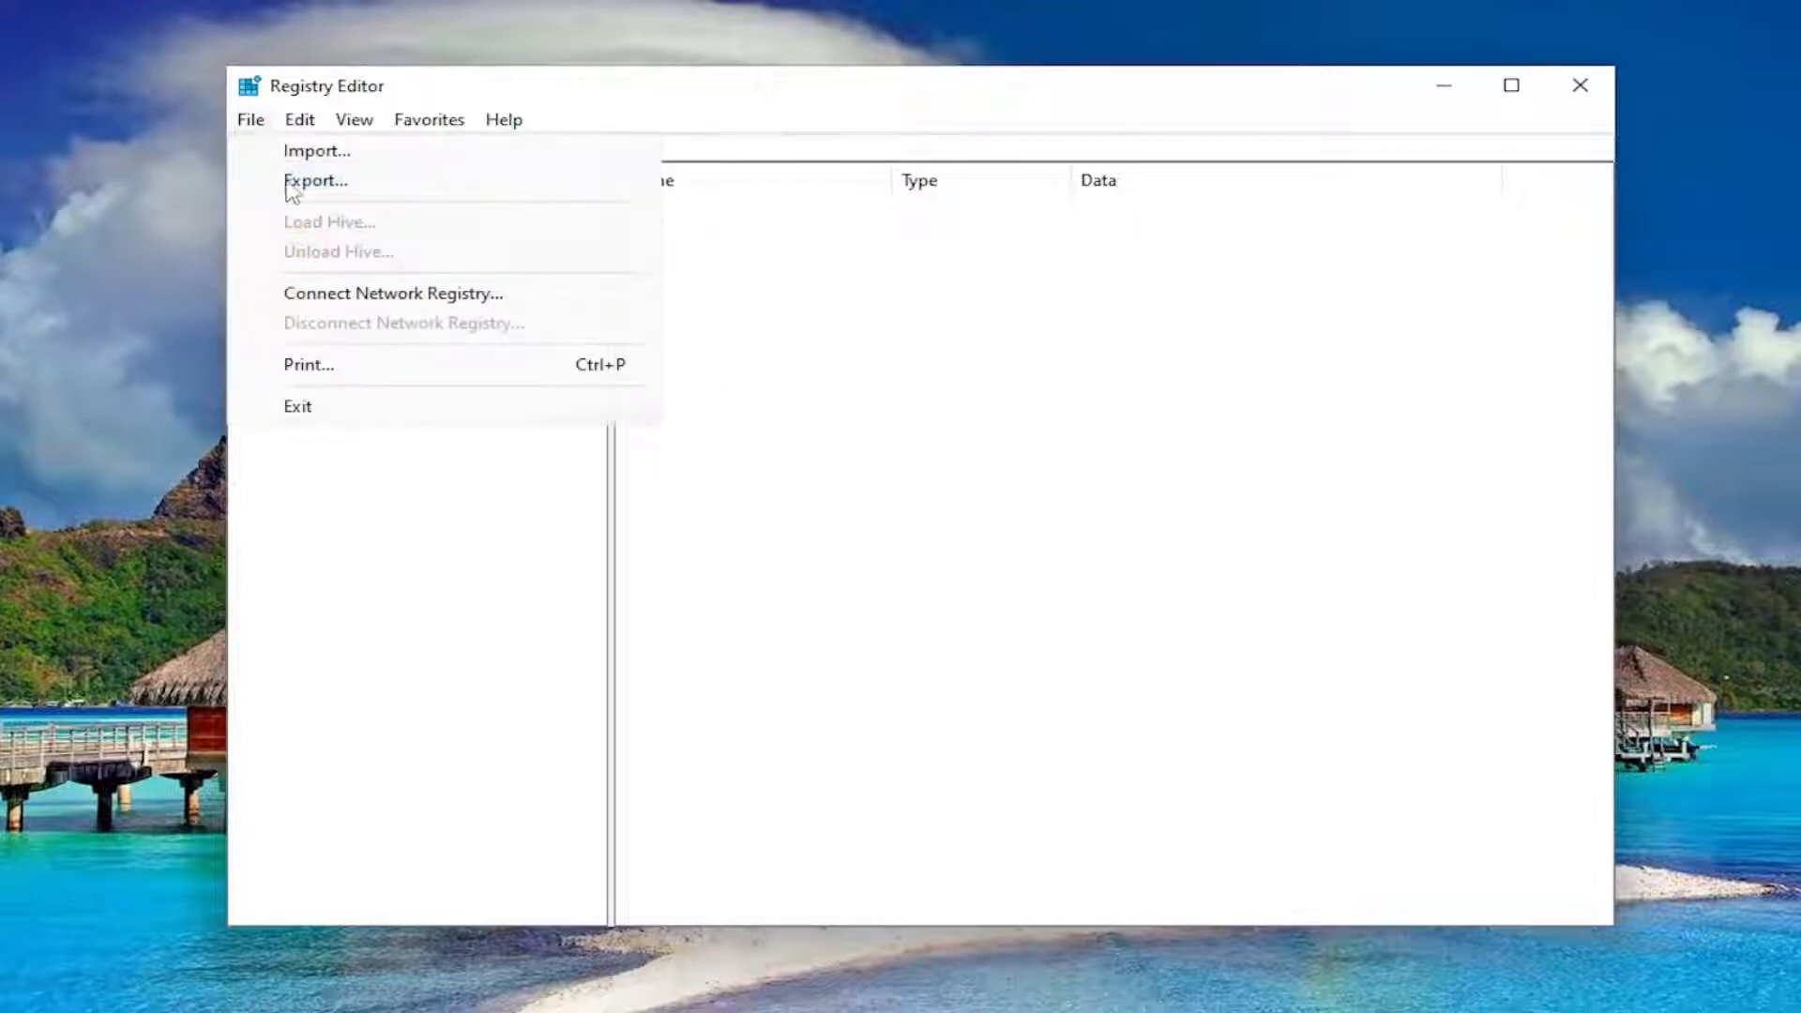
click(315, 180)
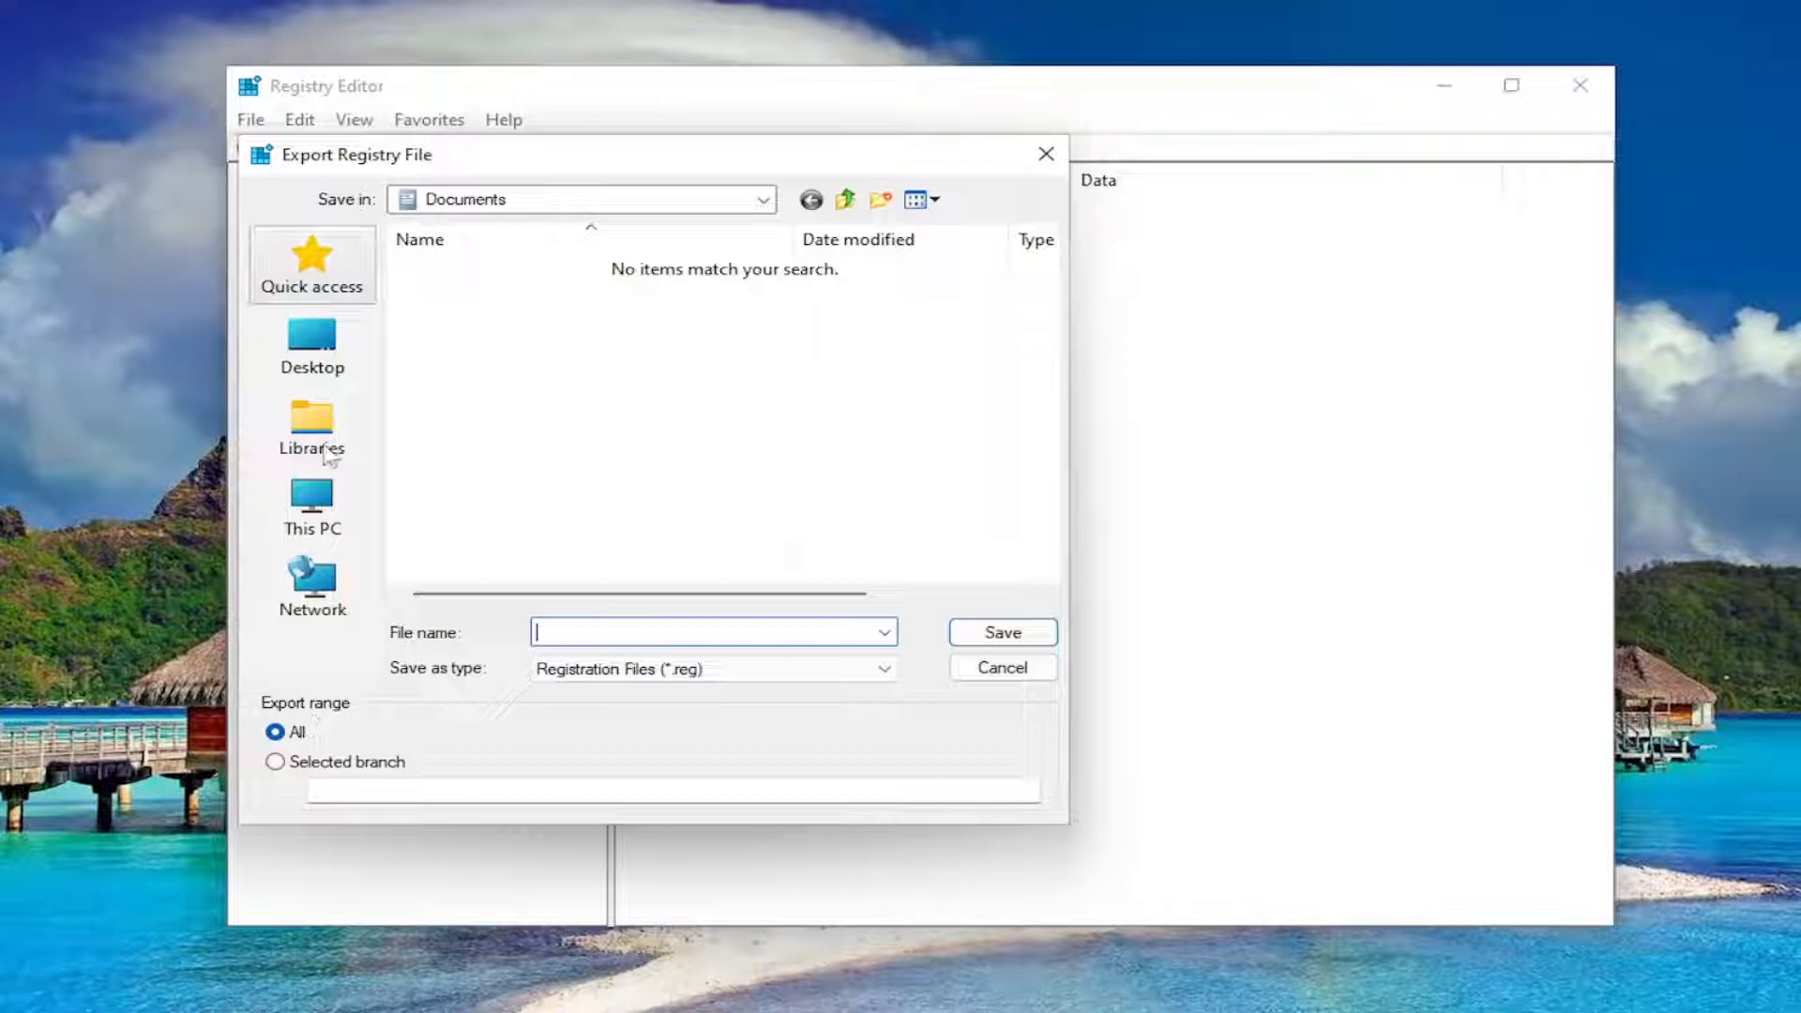
mouse_move(461, 642)
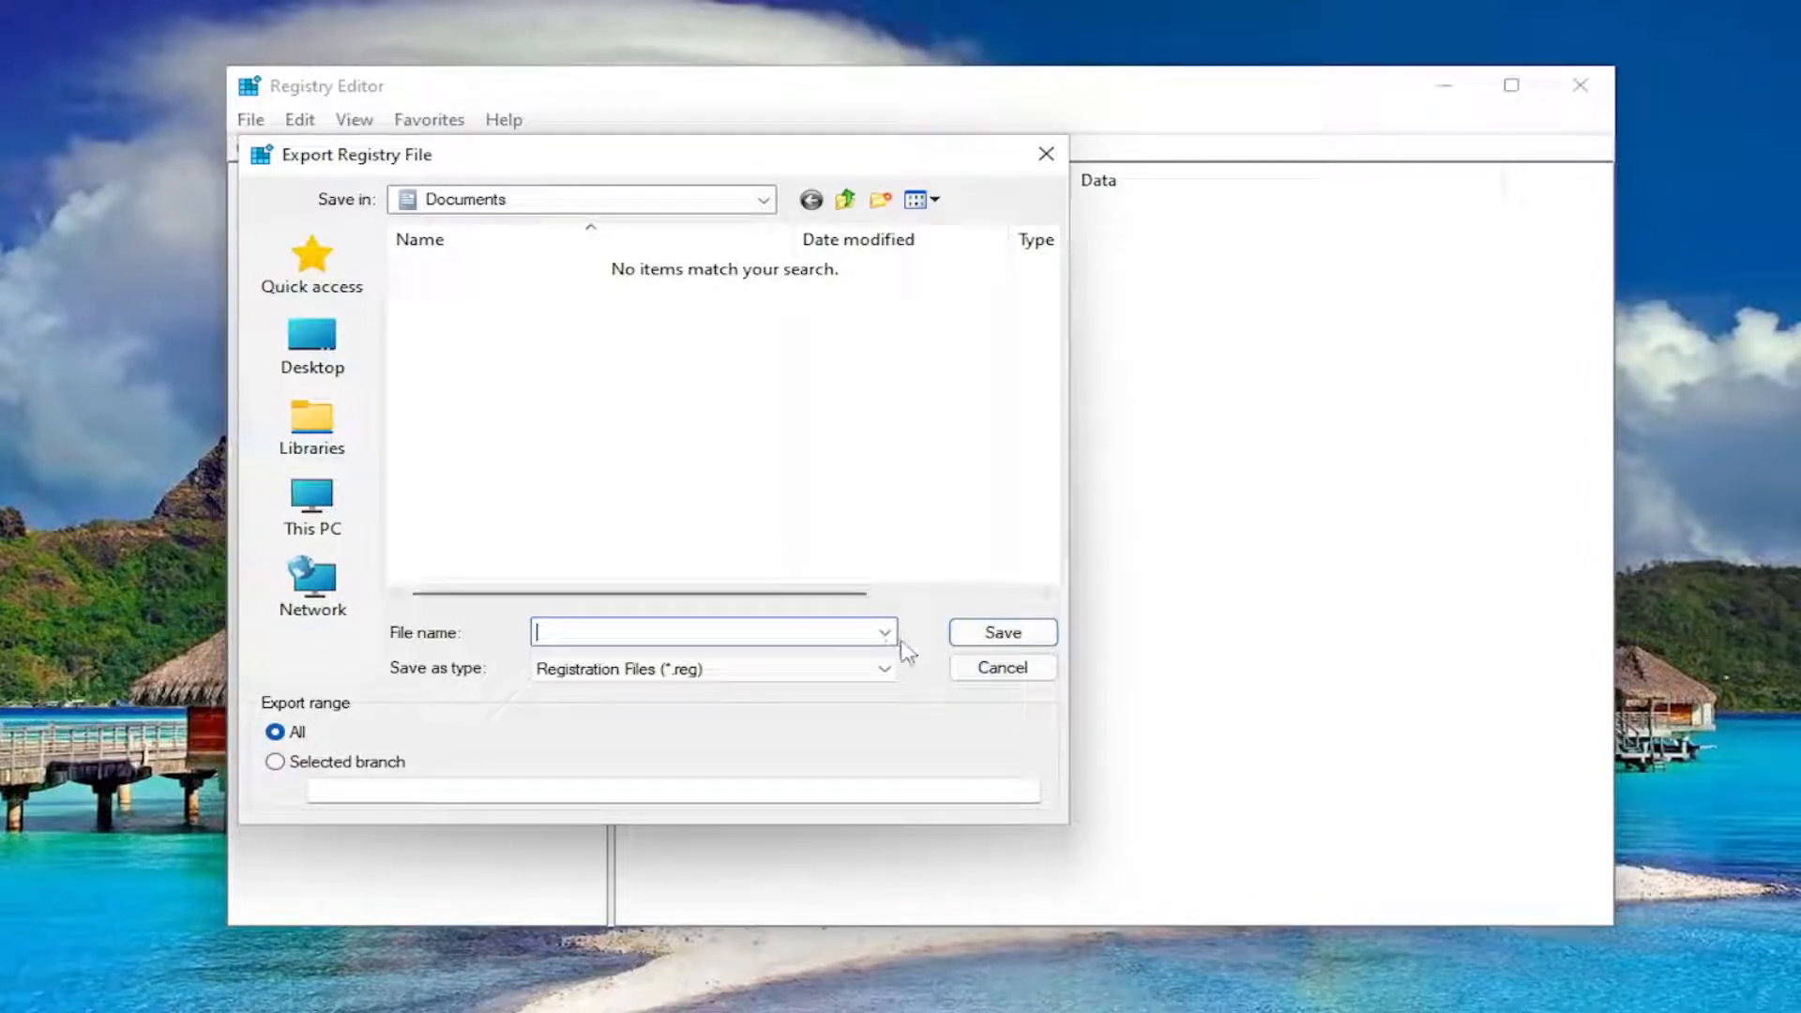
click(1002, 668)
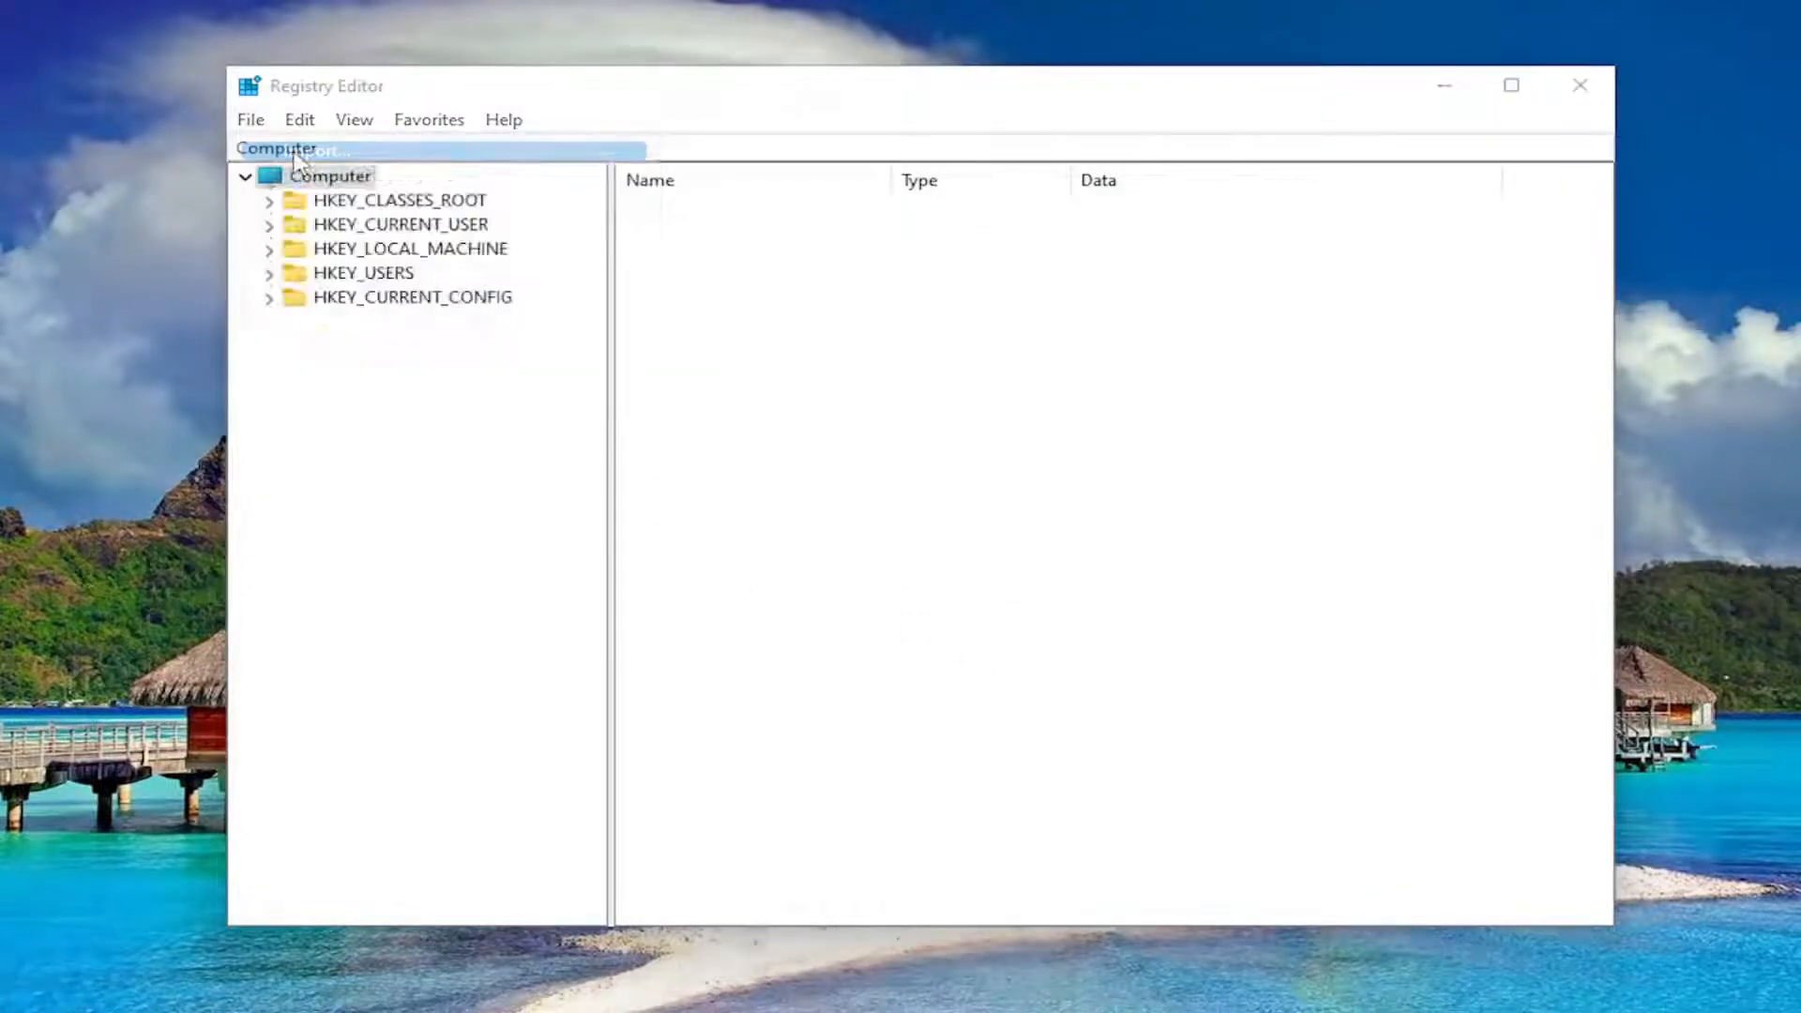
click(250, 120)
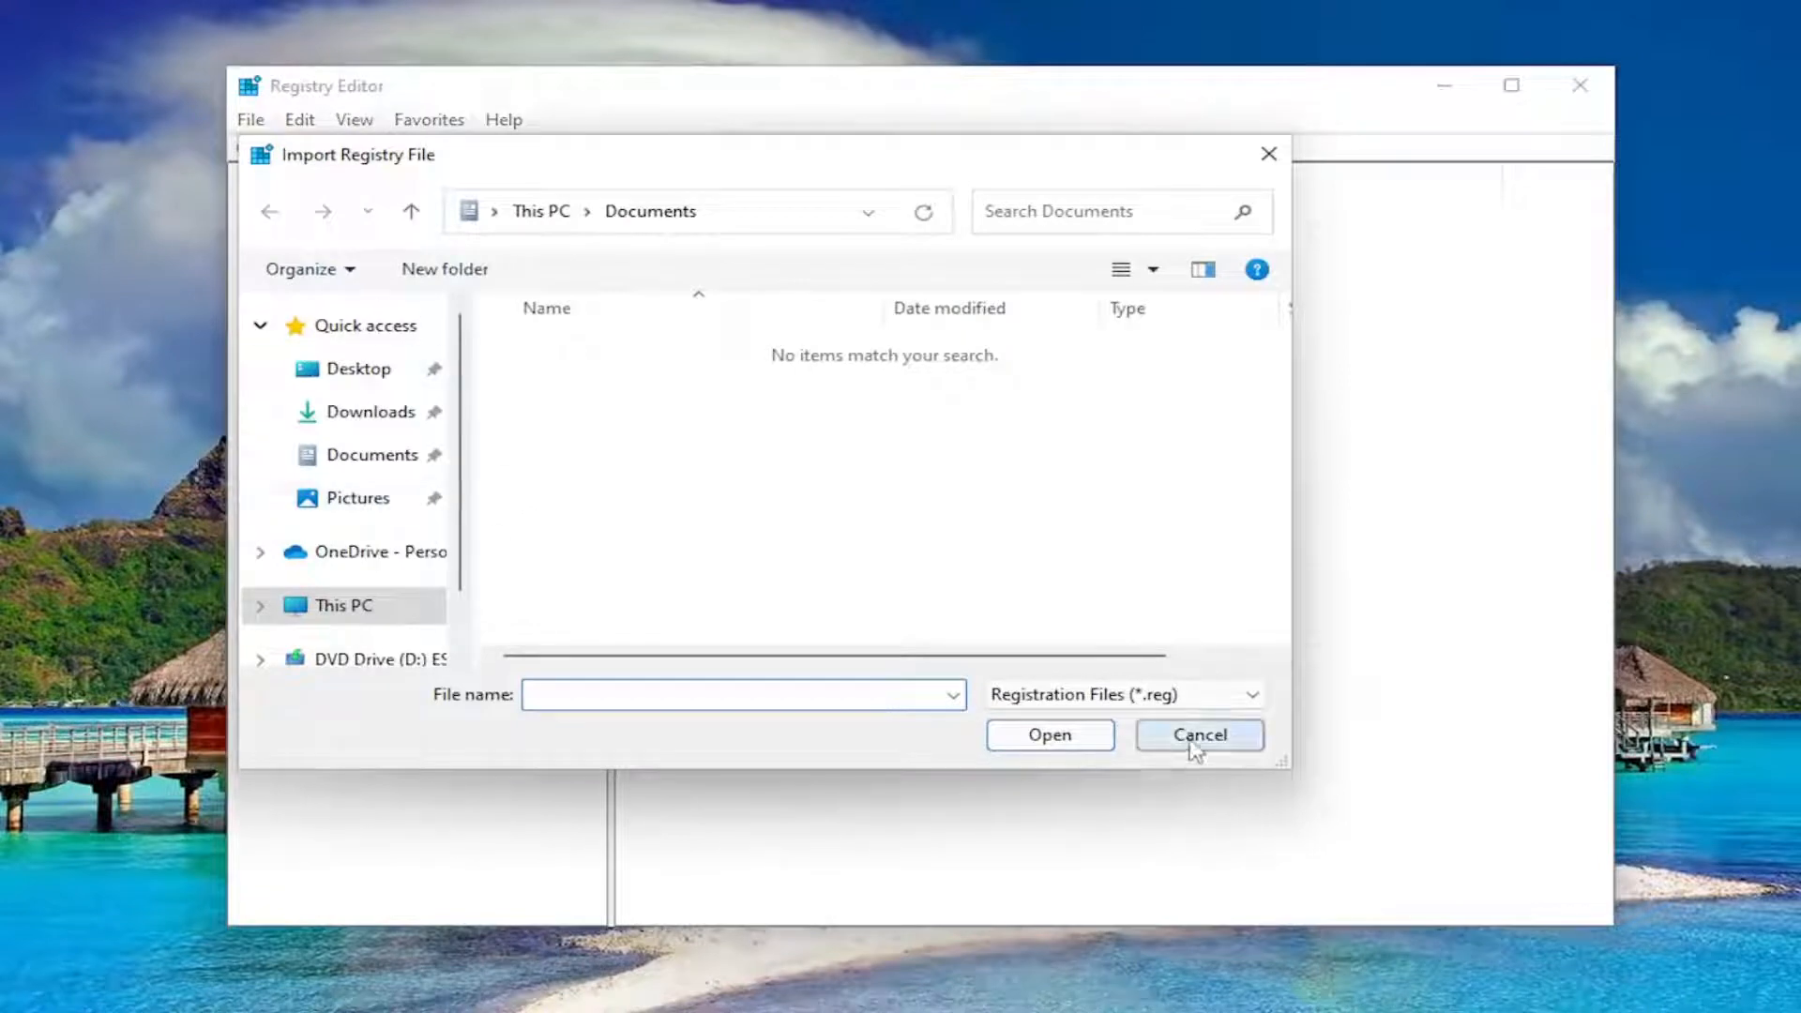
click(1200, 735)
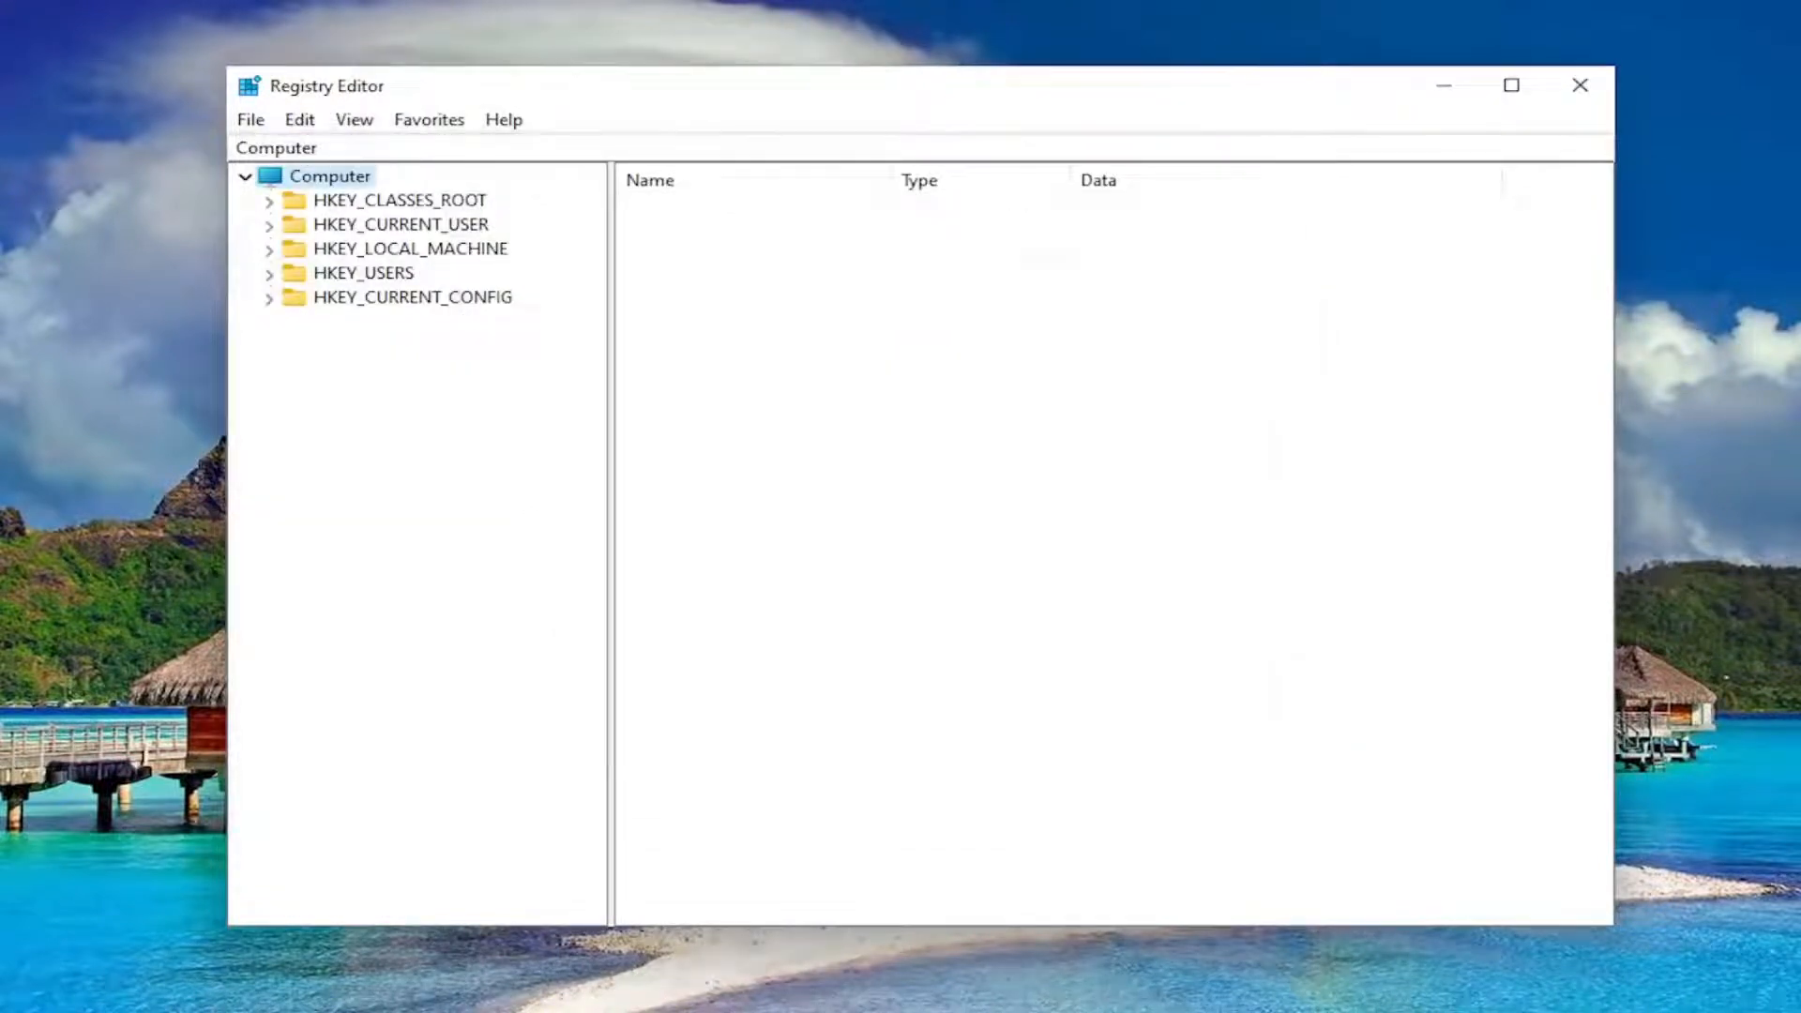
mouse_move(402, 311)
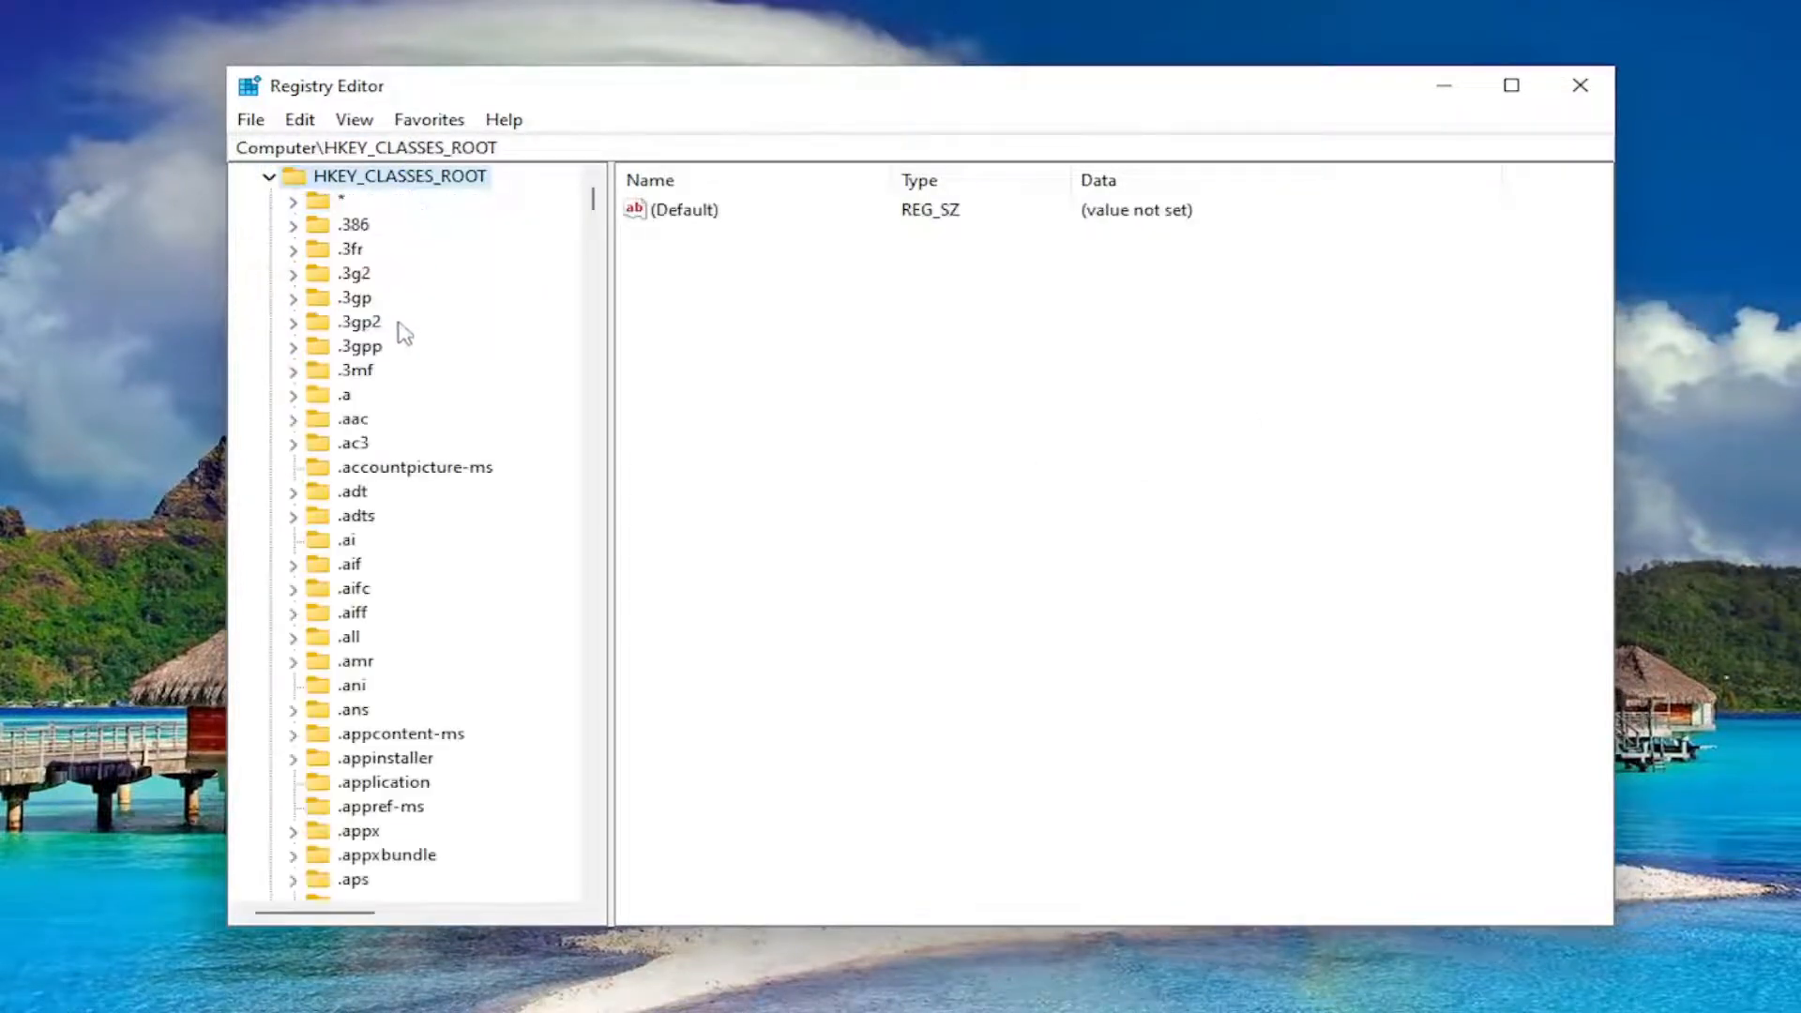
Scroll to HKEY_CLASSES_ROOT\Folder and set its (Default) value data to Folder.
scroll(down, 3)
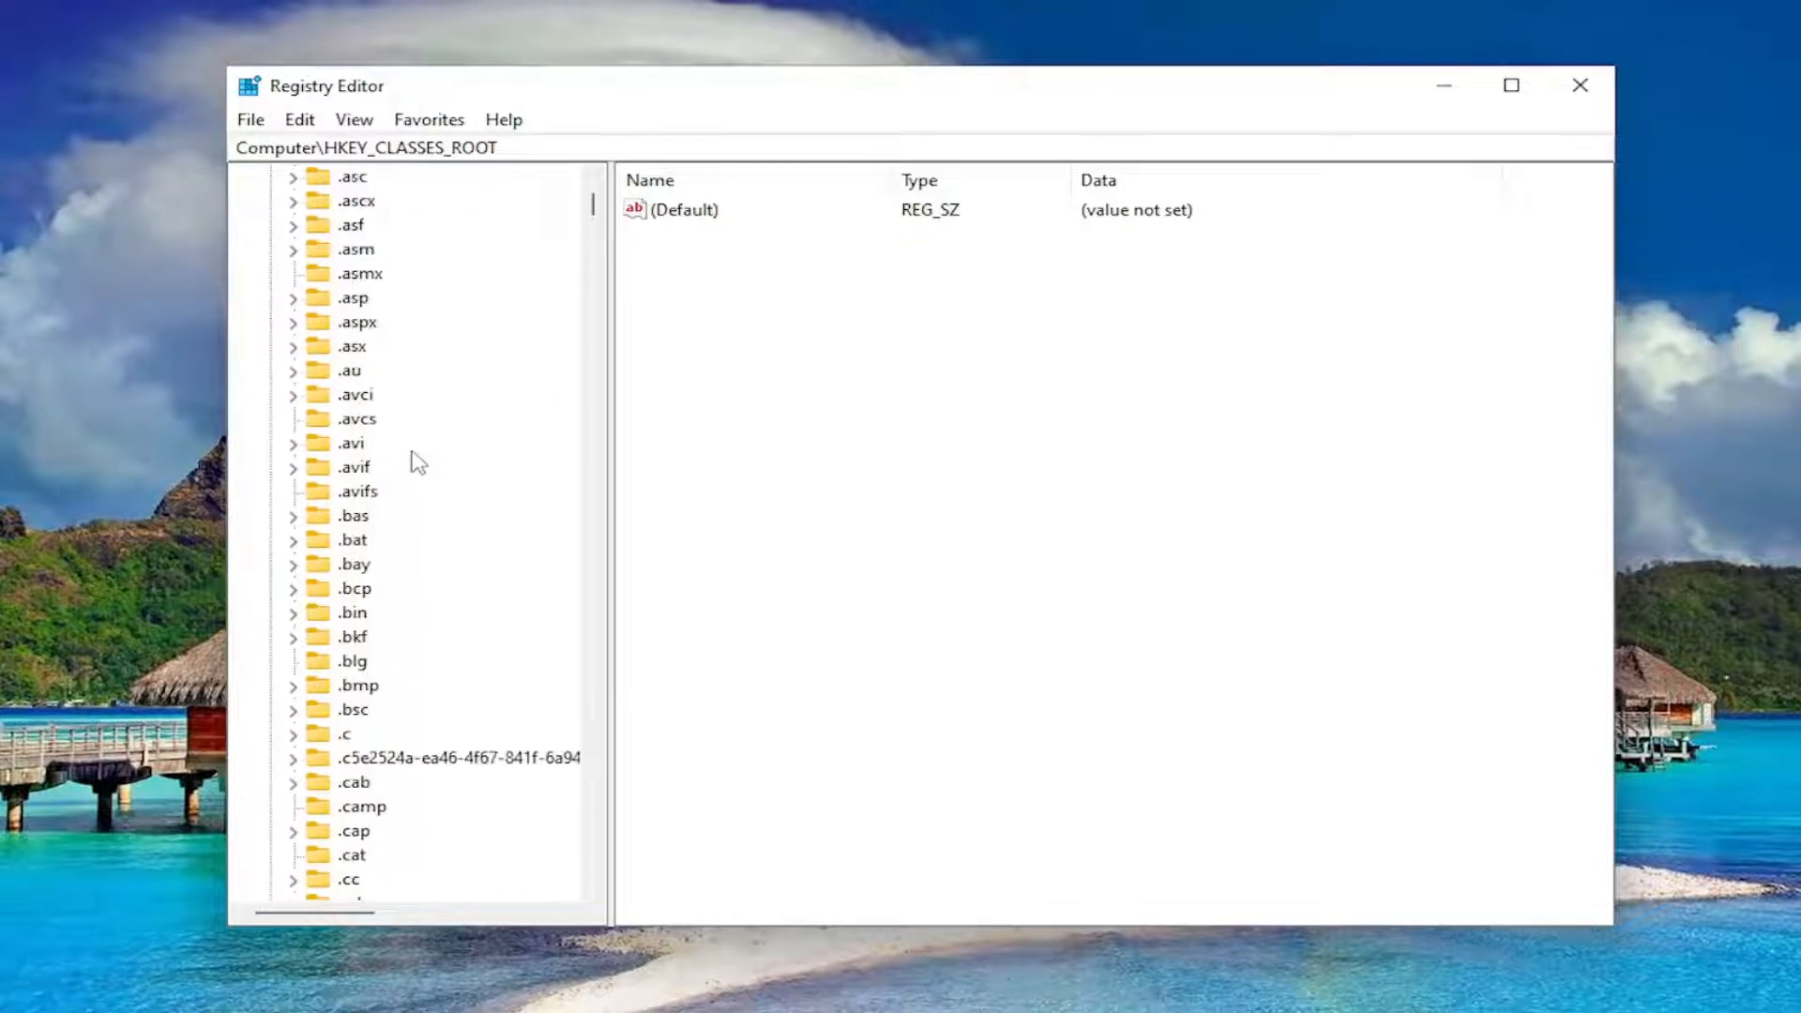
scroll(down, 3)
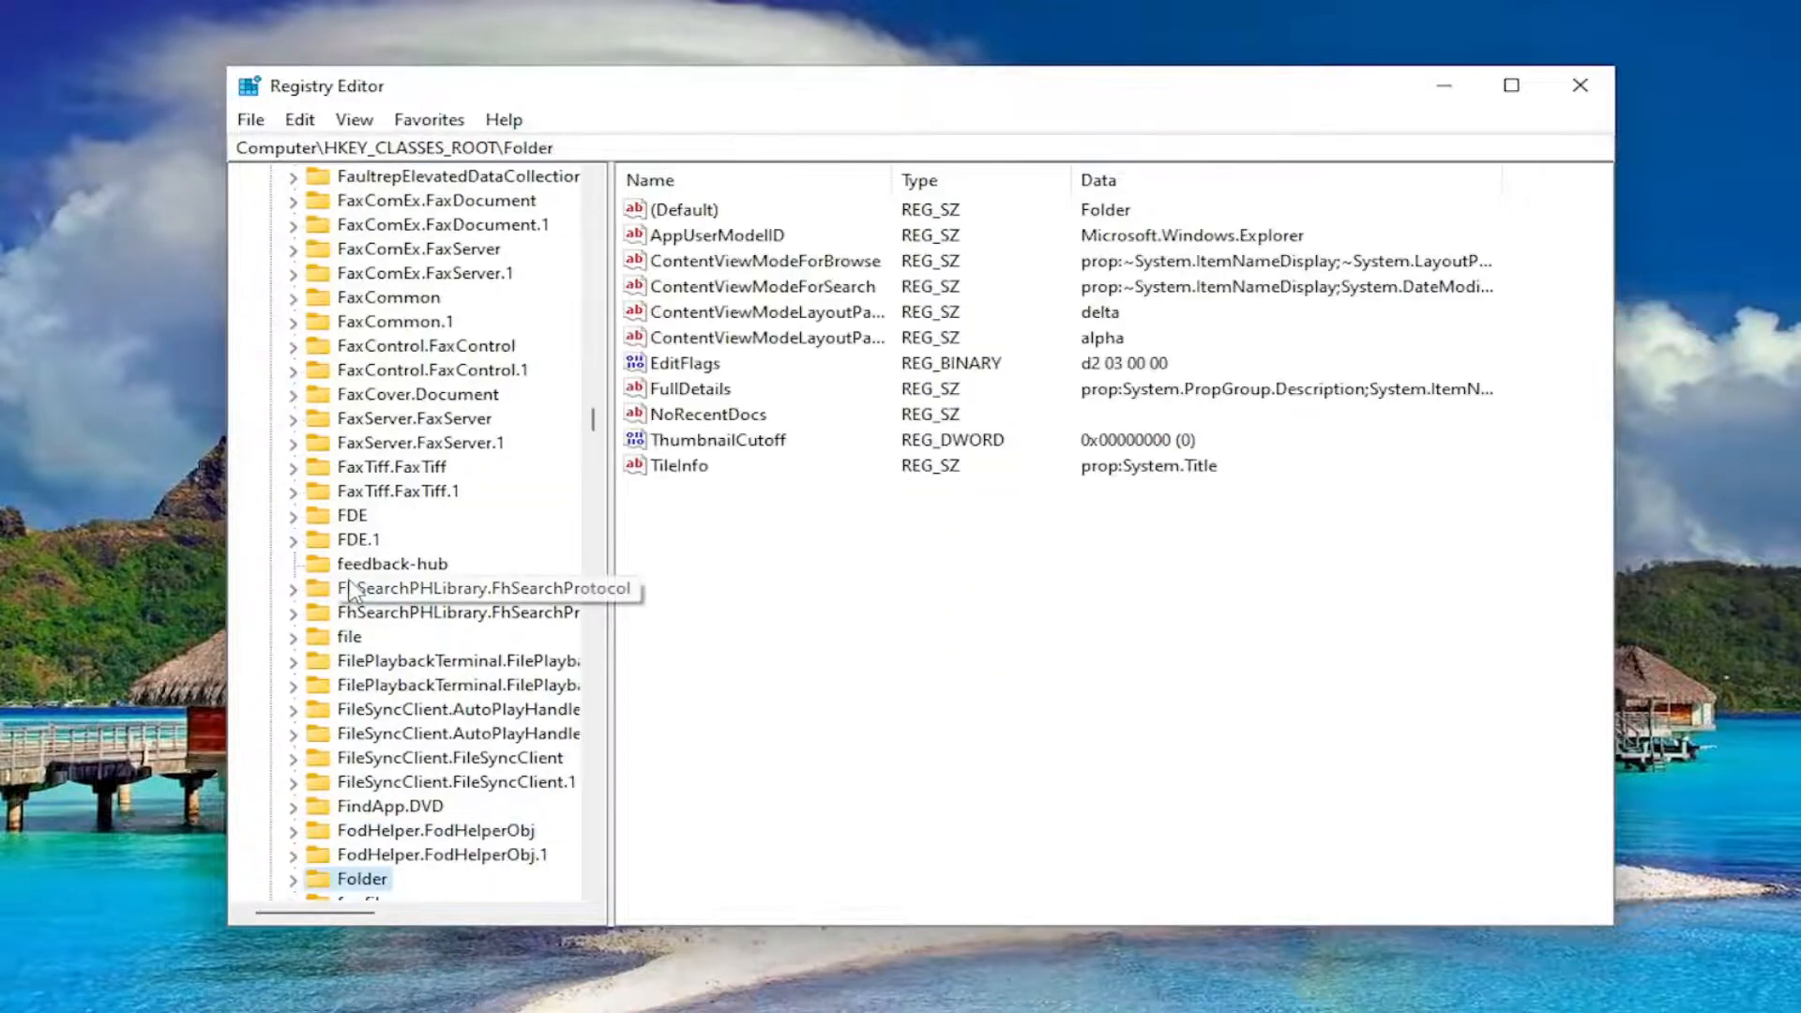
scroll(down, 3)
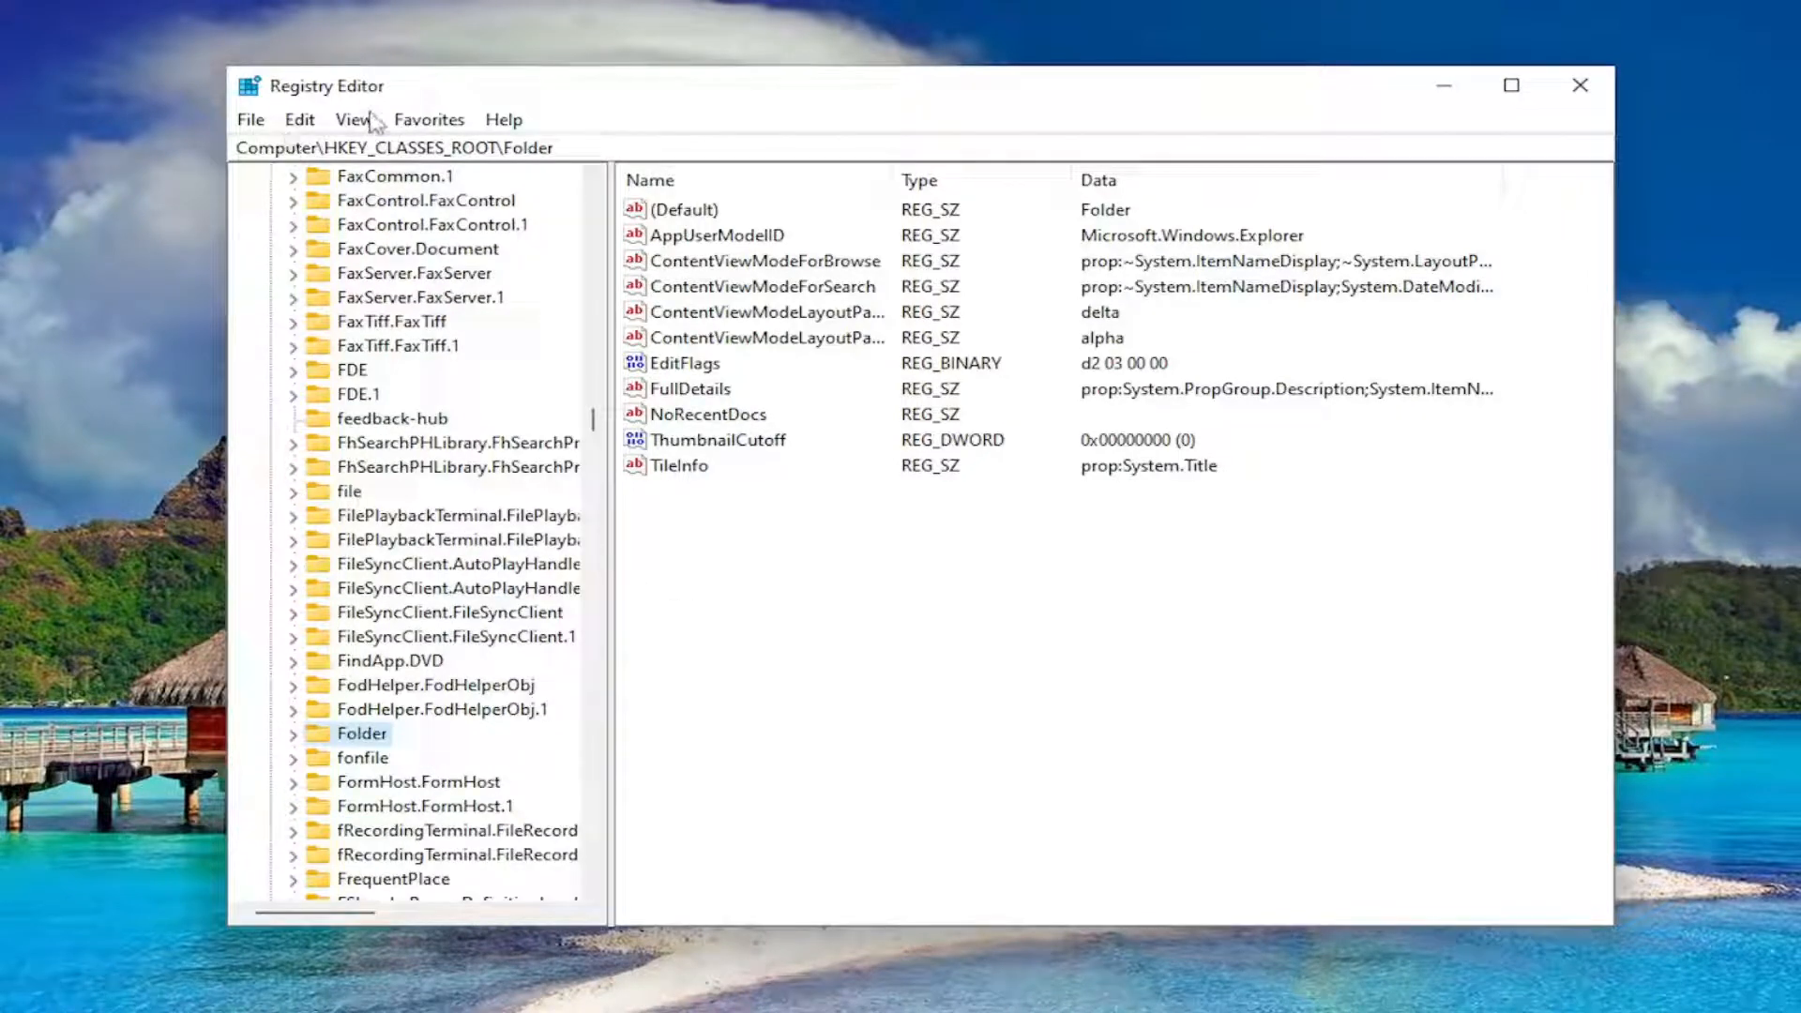
mouse_move(522, 225)
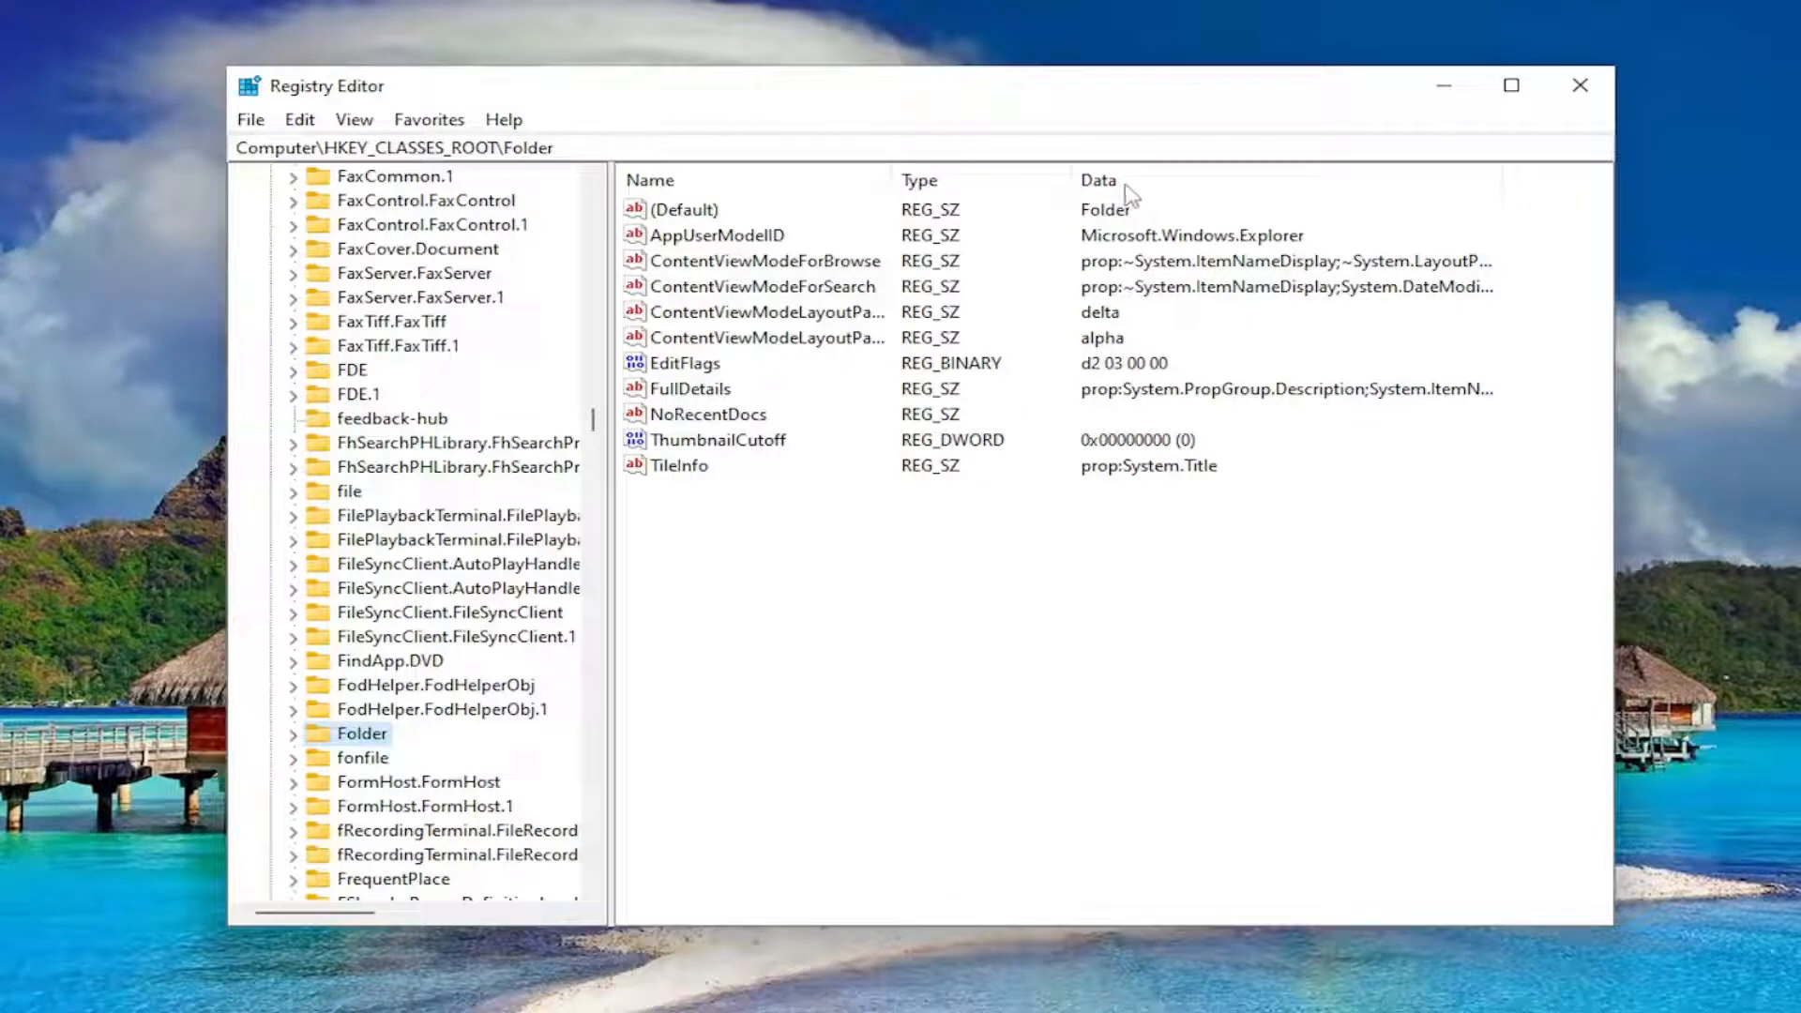
mouse_move(684, 214)
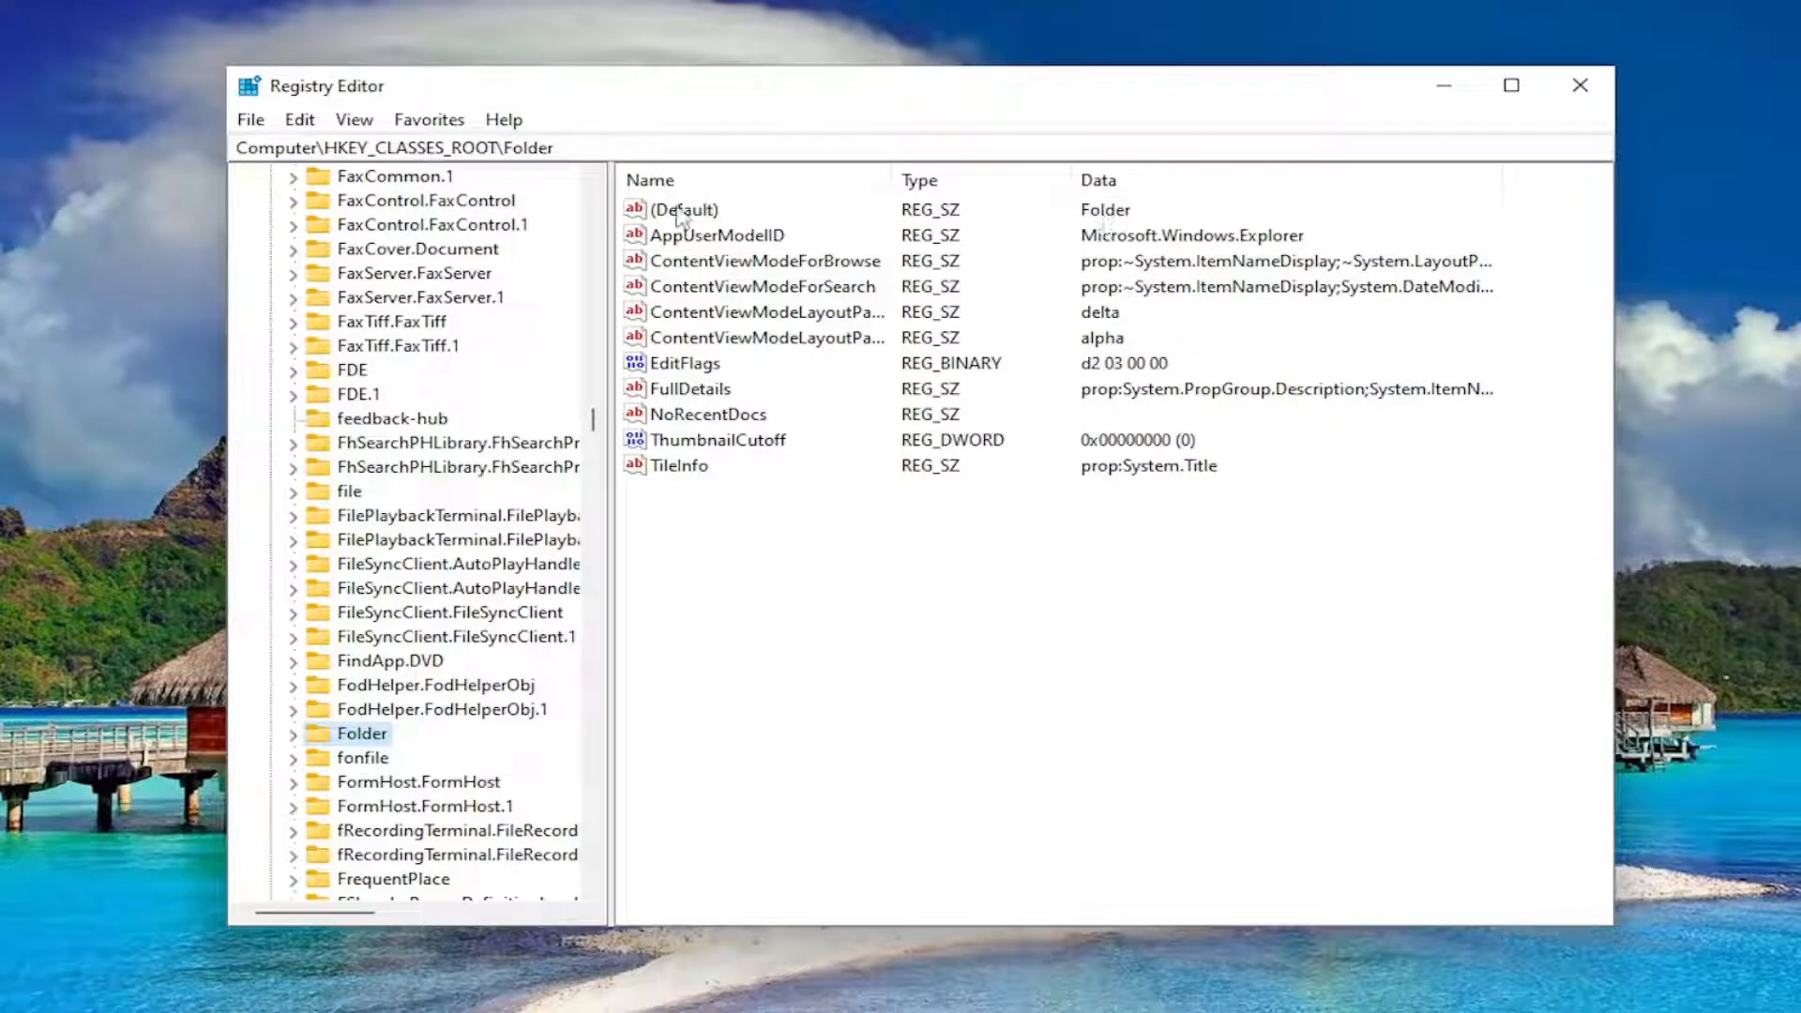
double_click(683, 210)
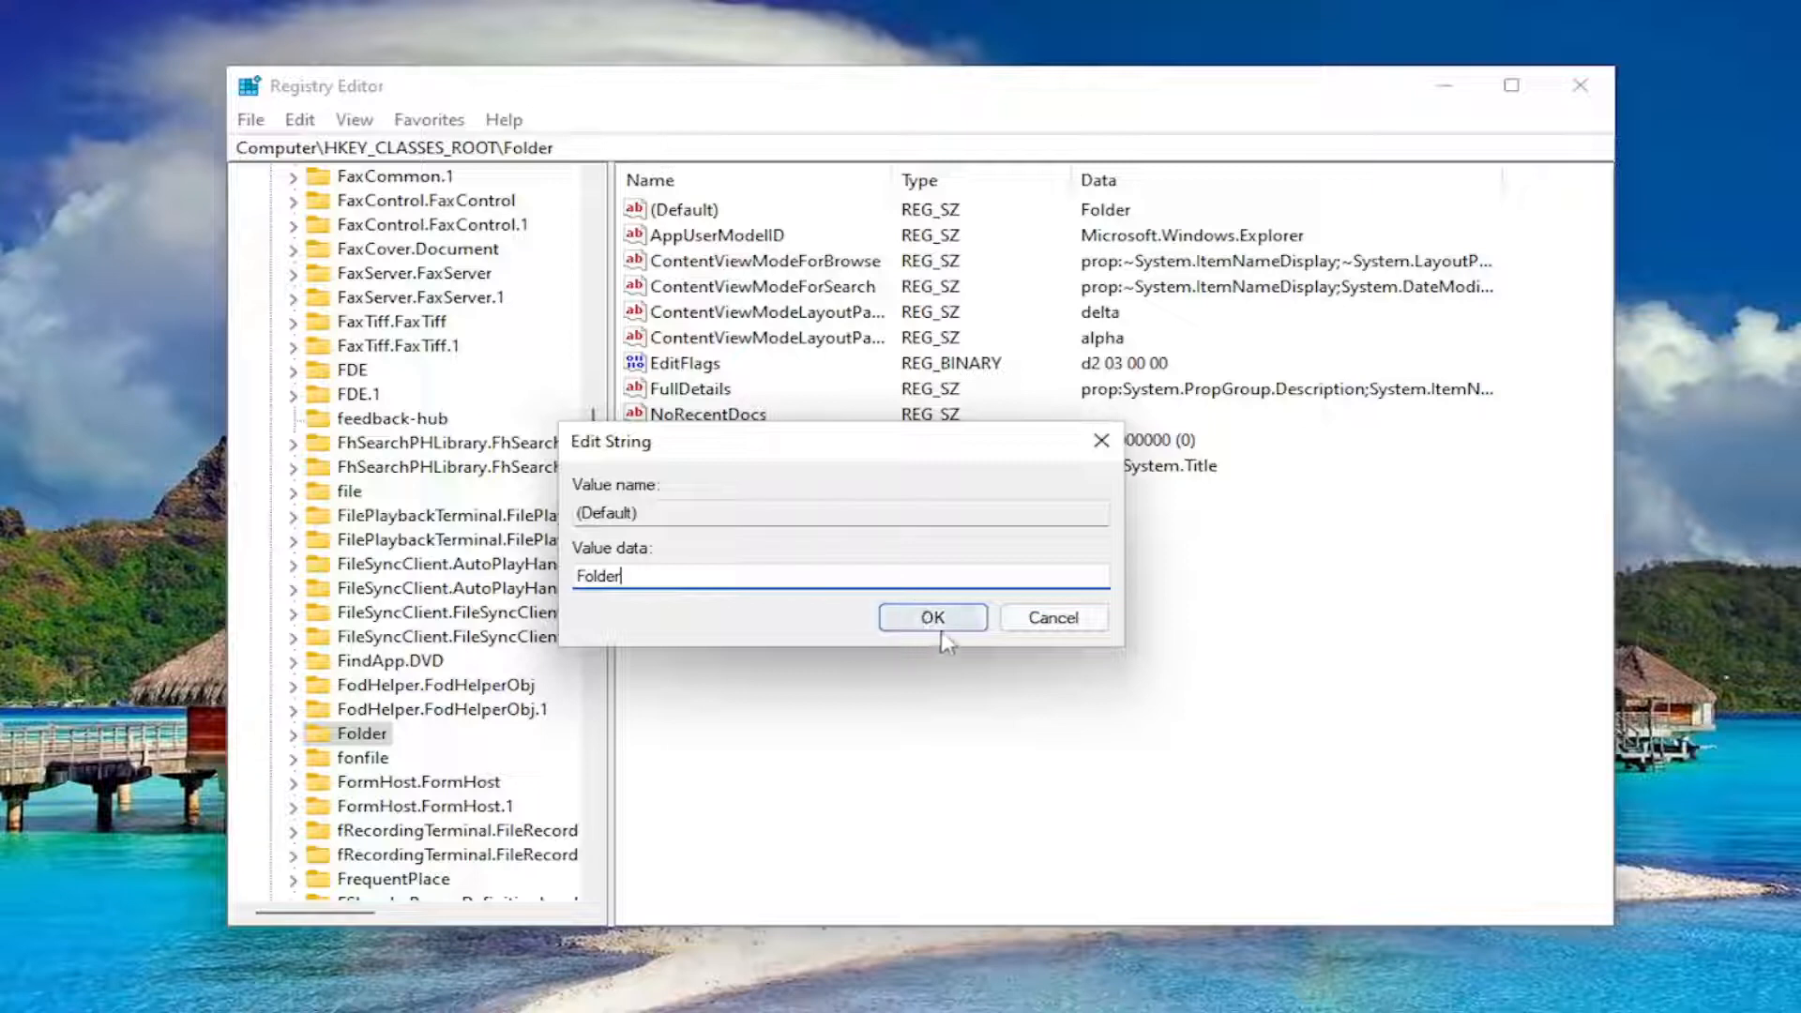
click(933, 617)
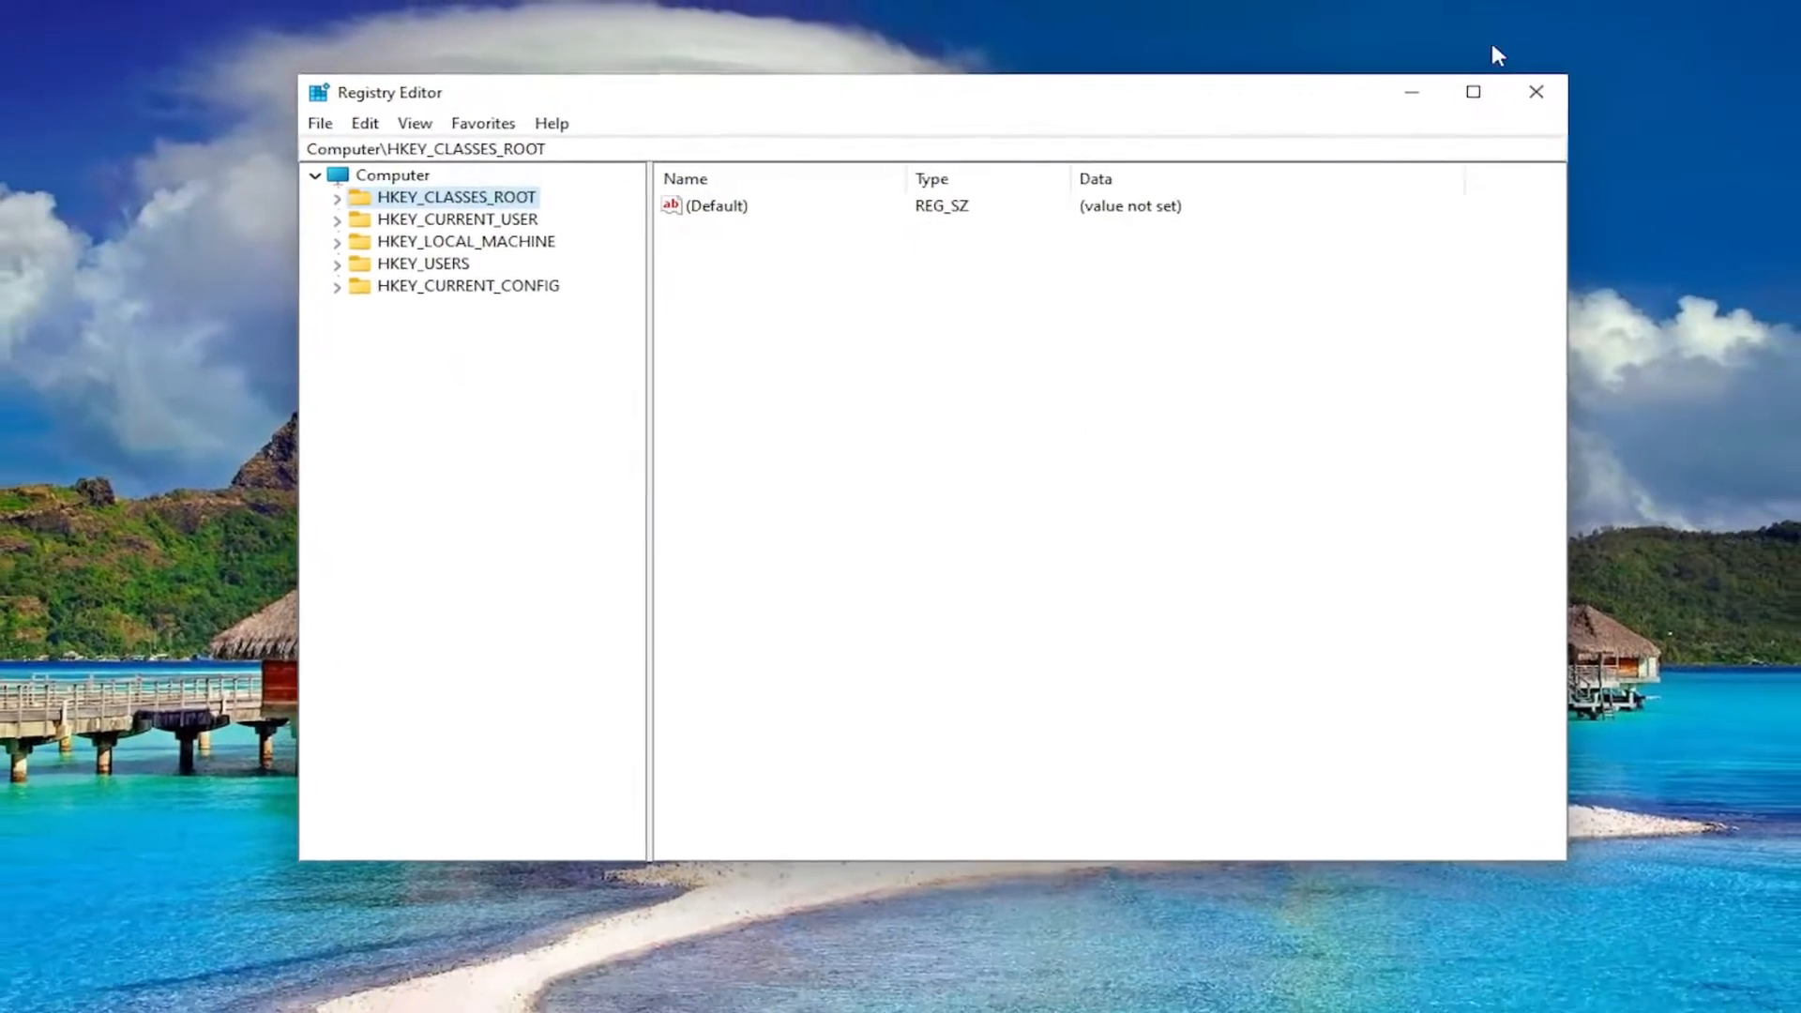
Close Registry Editor and launch Command Prompt as administrator from a cmd search.
click(1534, 92)
text(cmd)
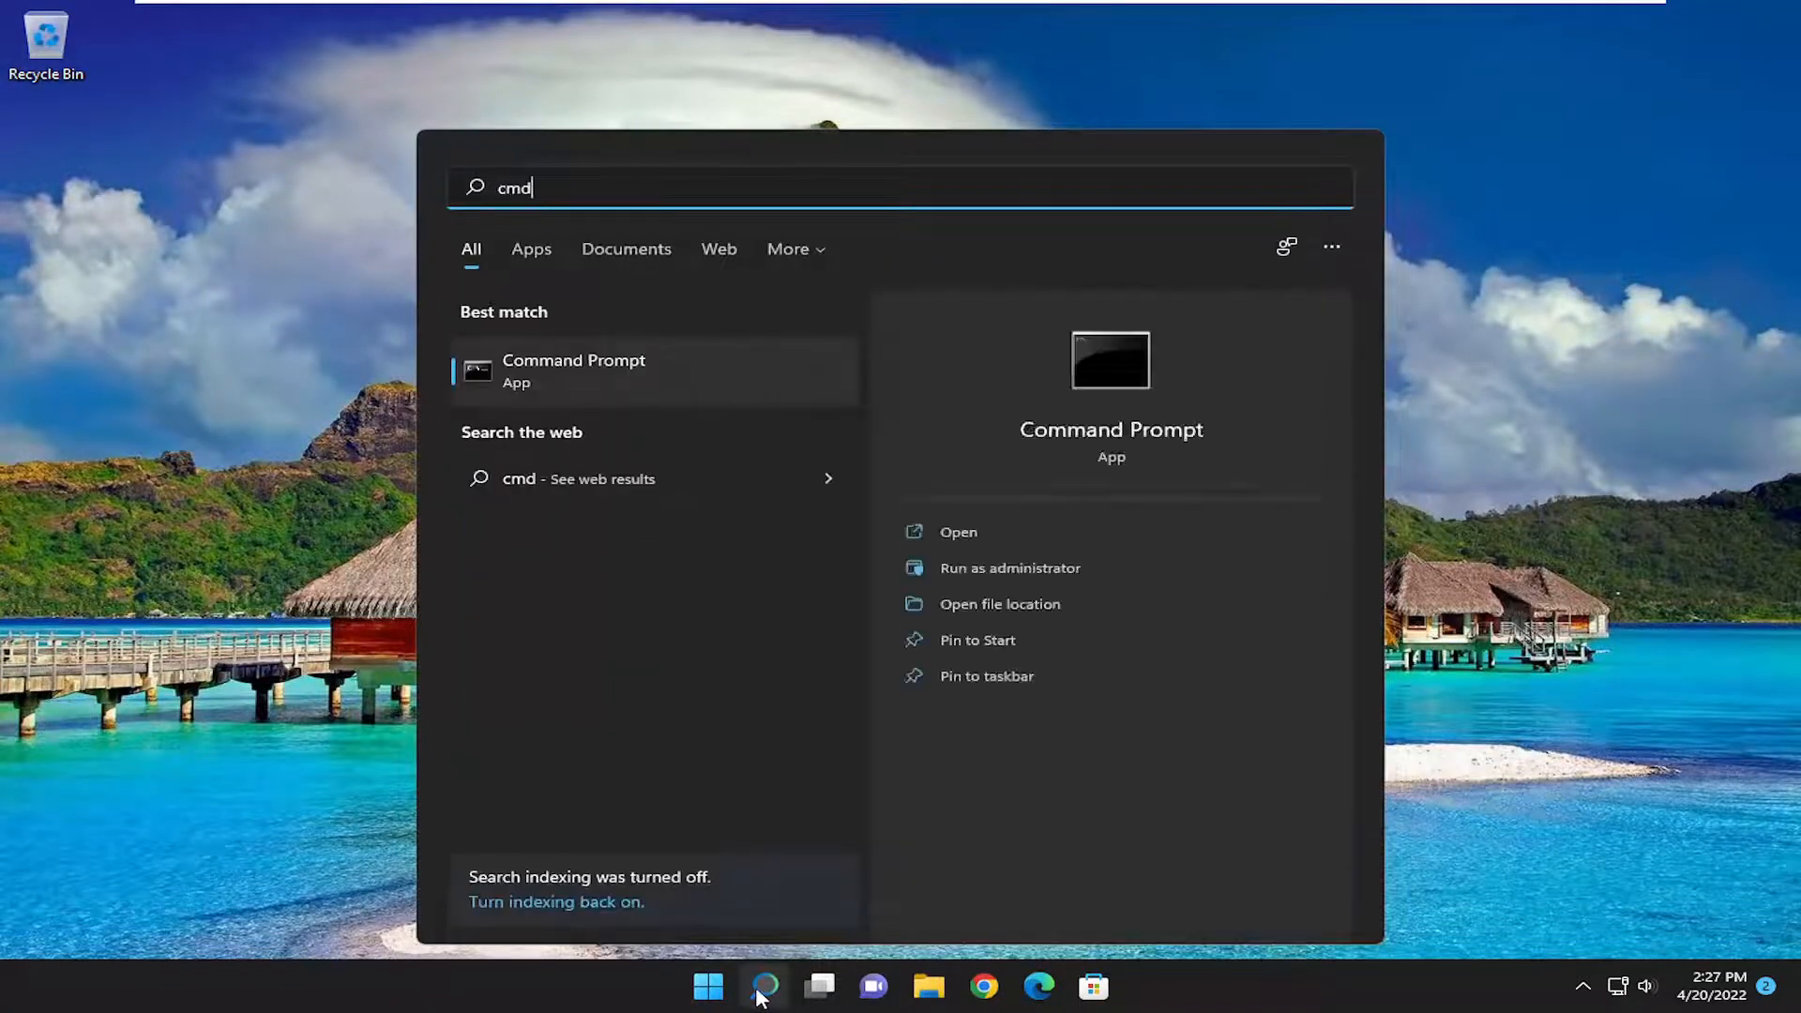
mouse_move(769, 612)
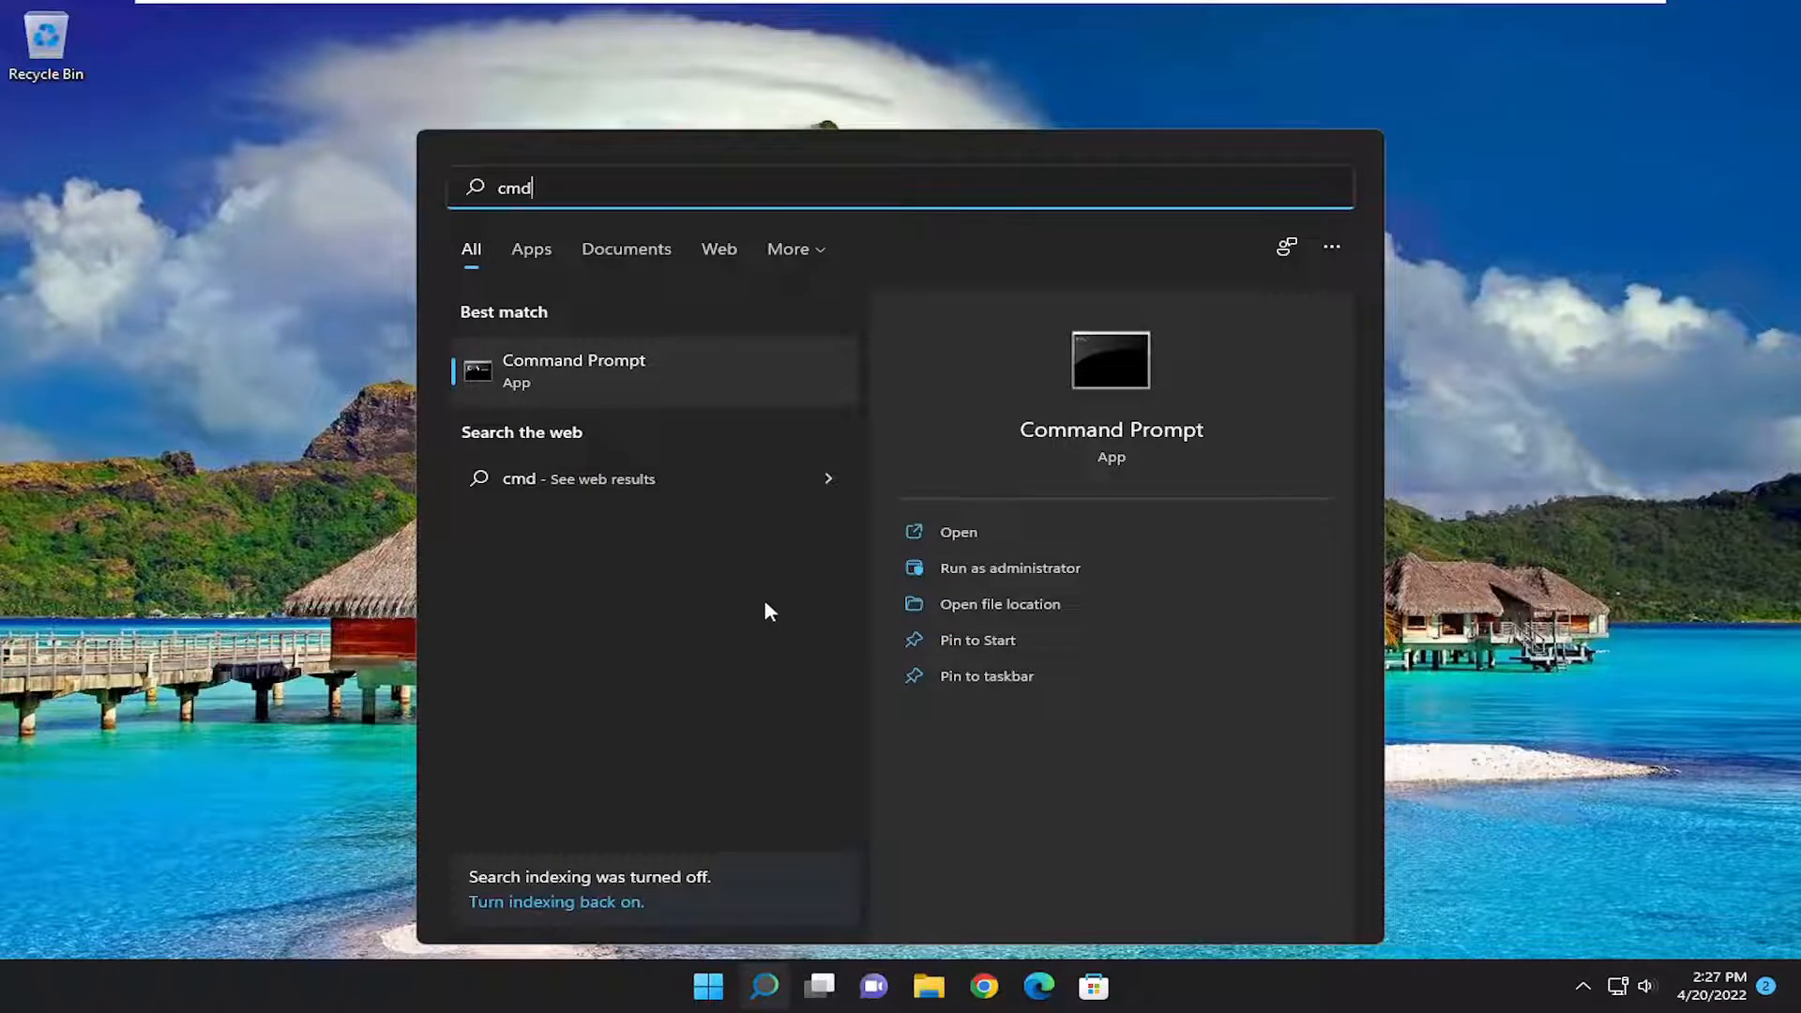
right_click(574, 369)
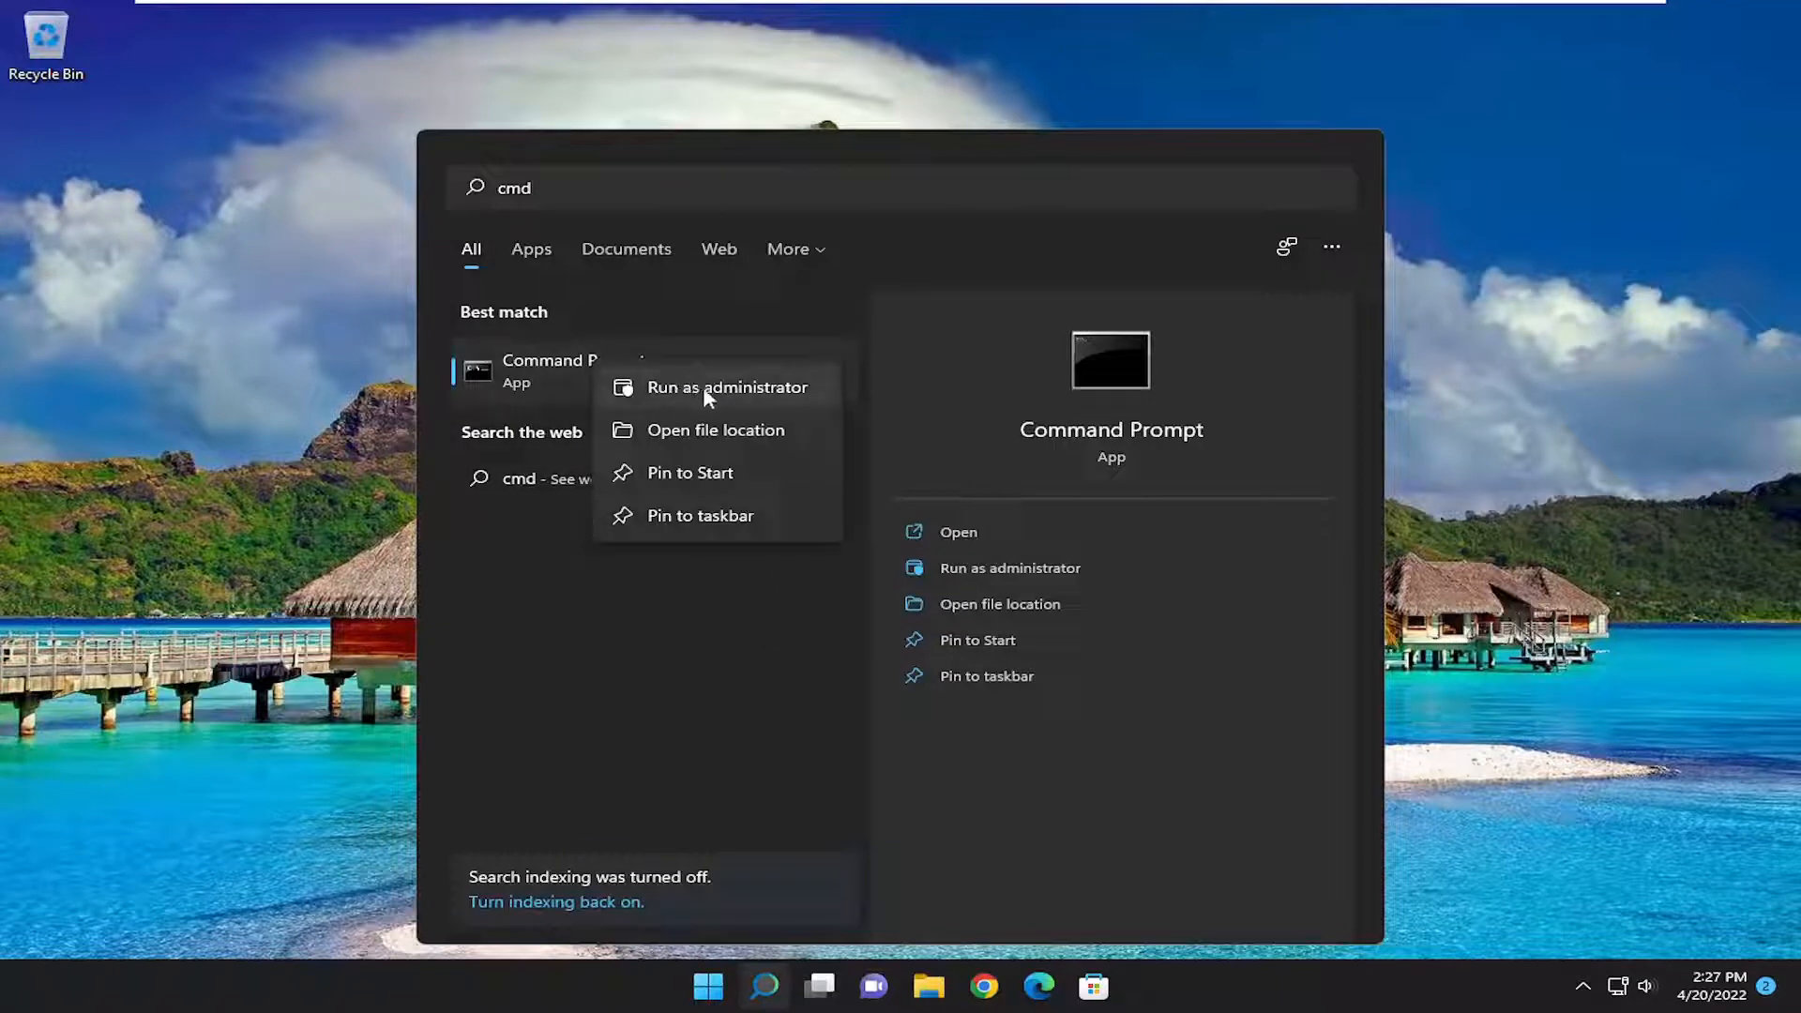
click(720, 386)
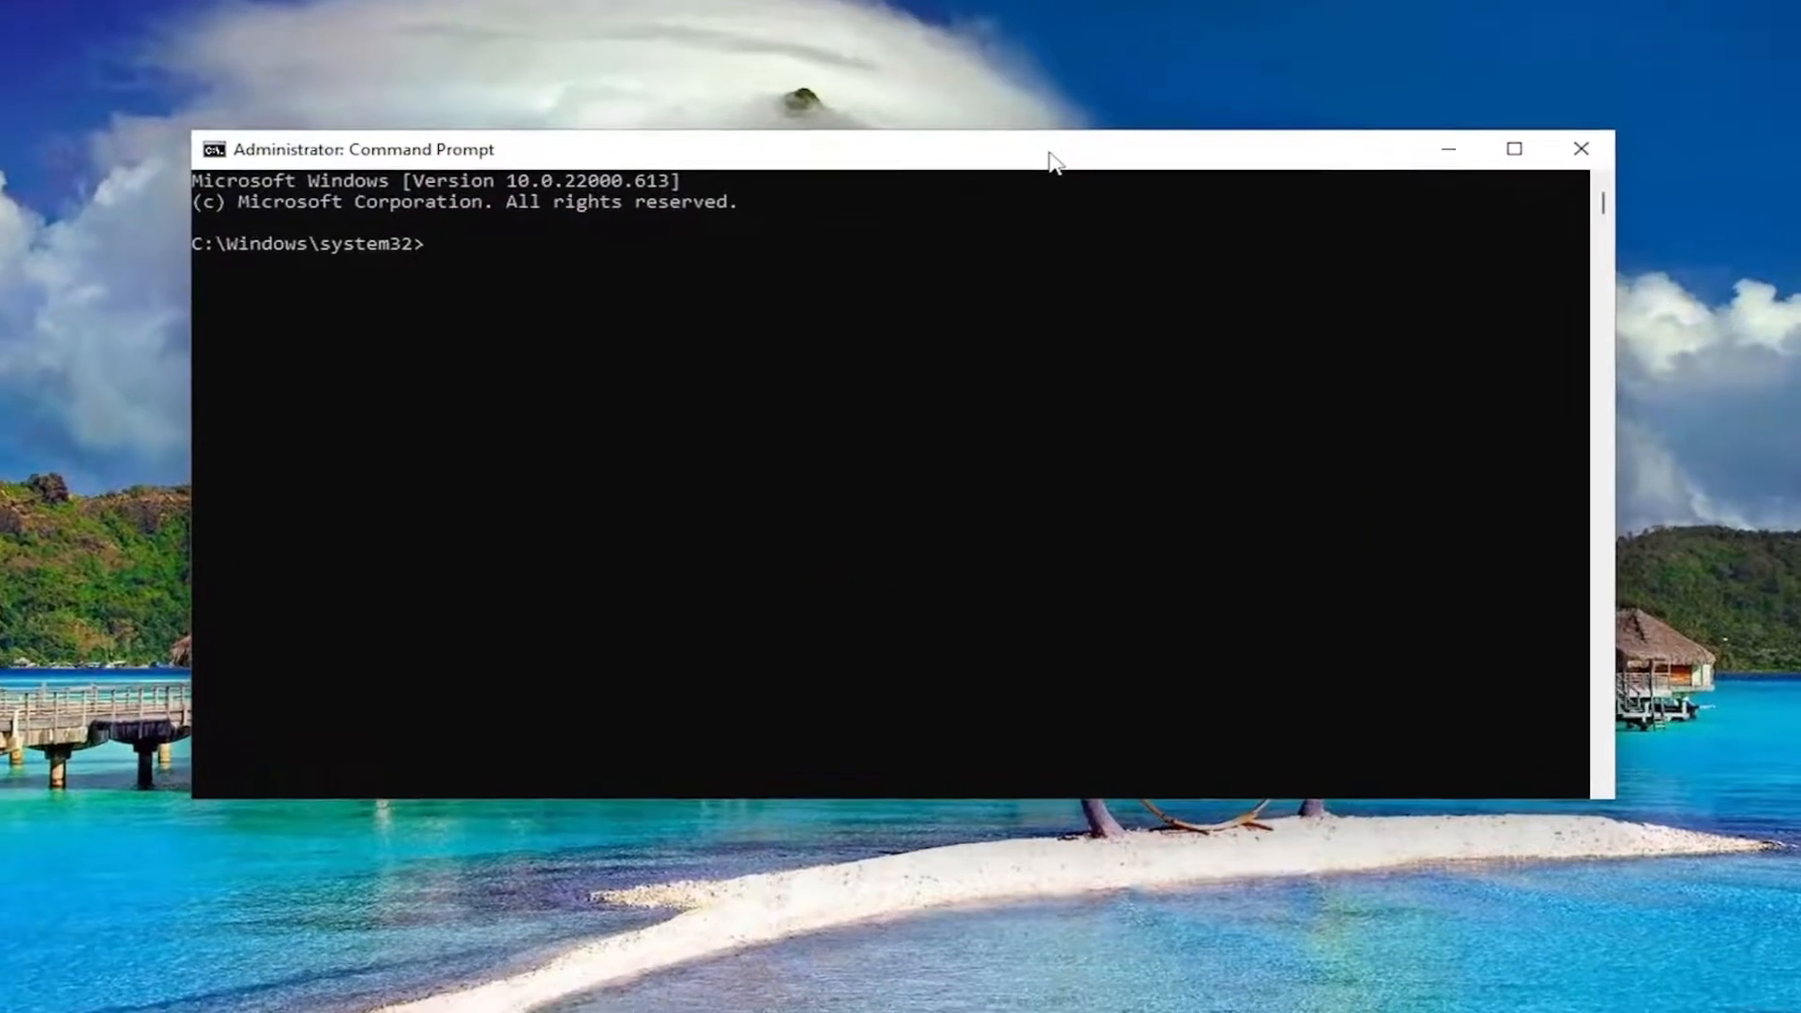
Run sfc /scannow and let verification finish with no integrity violations.
text(sfc /scann)
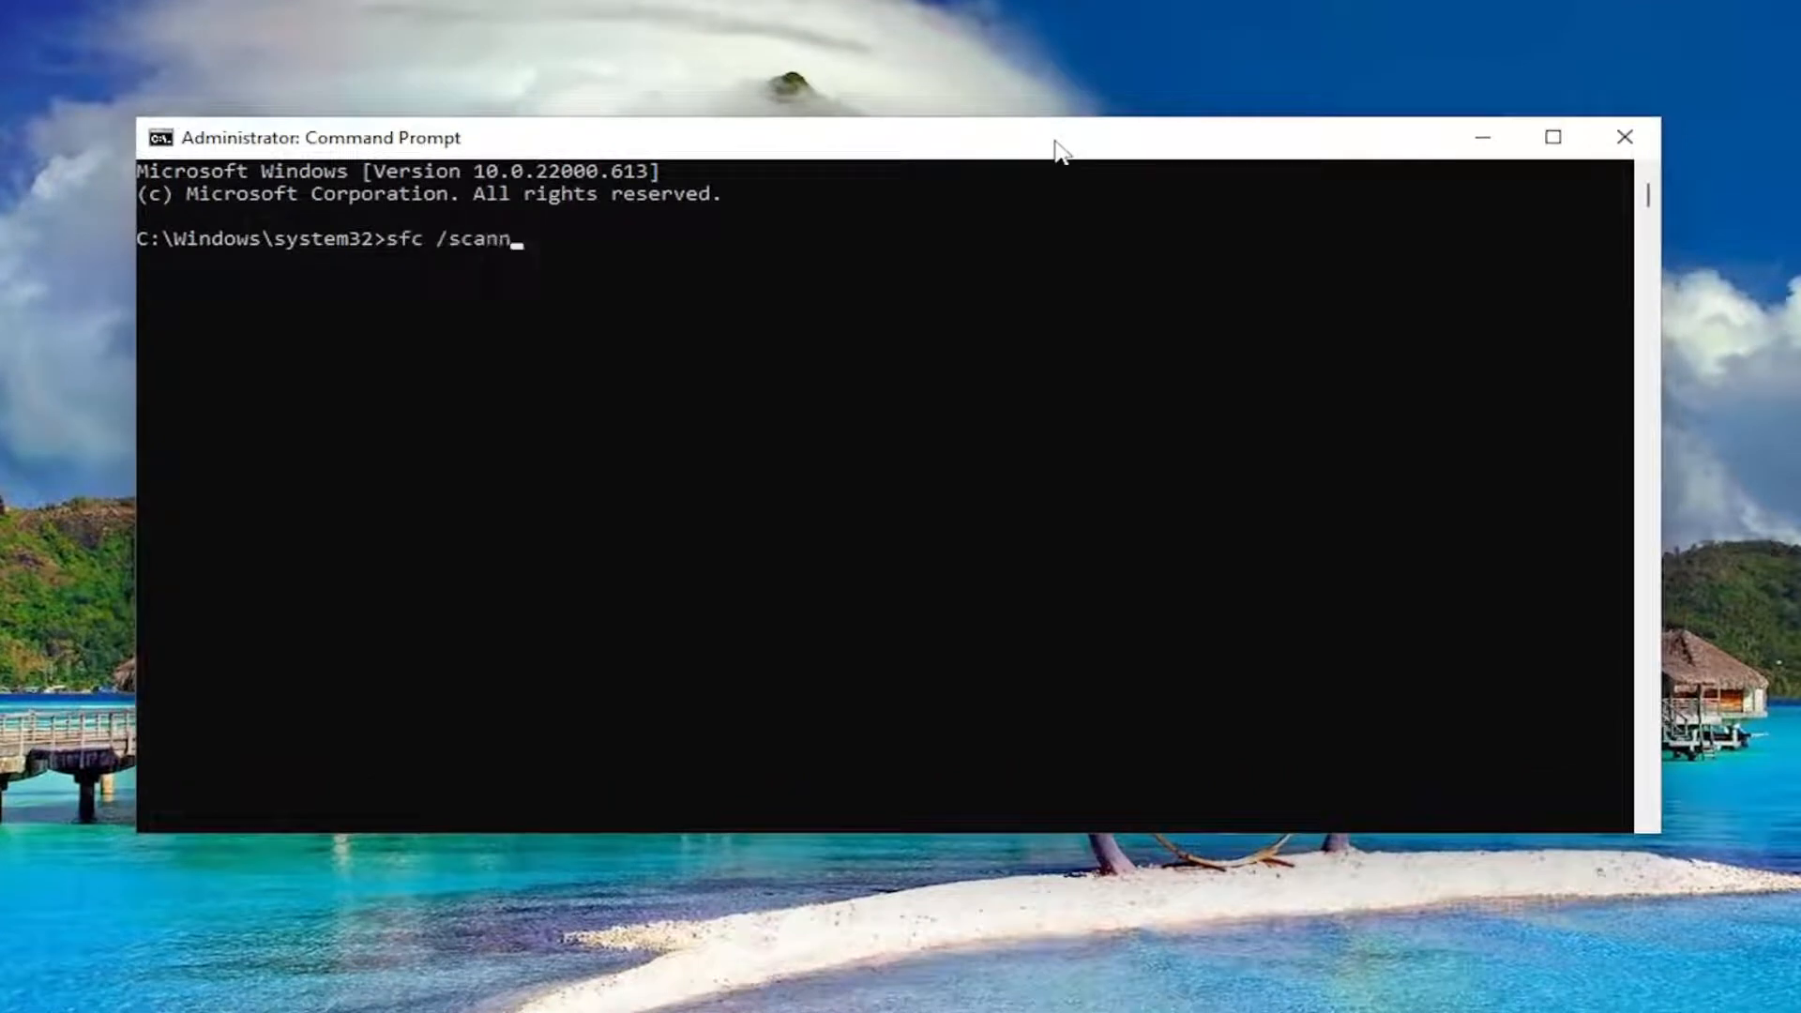
text(ow)
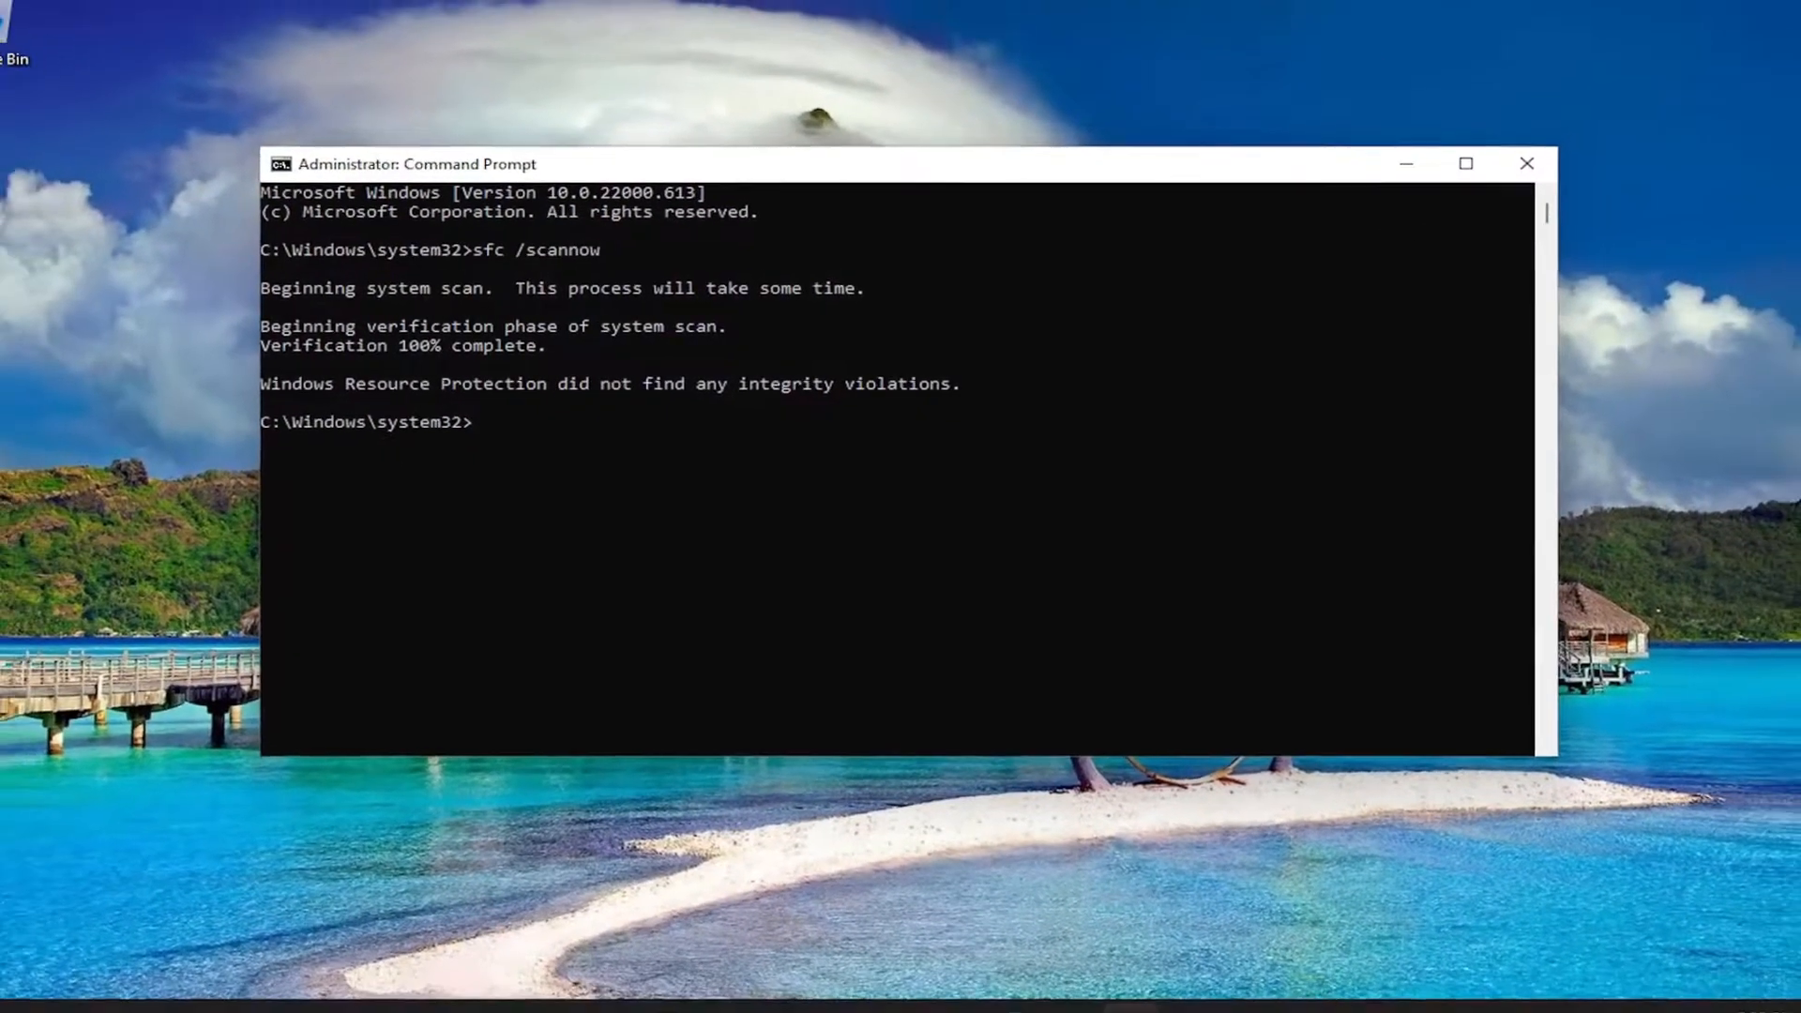
Restart the PC from the Start menu's Shut down or sign out options.
click(1527, 163)
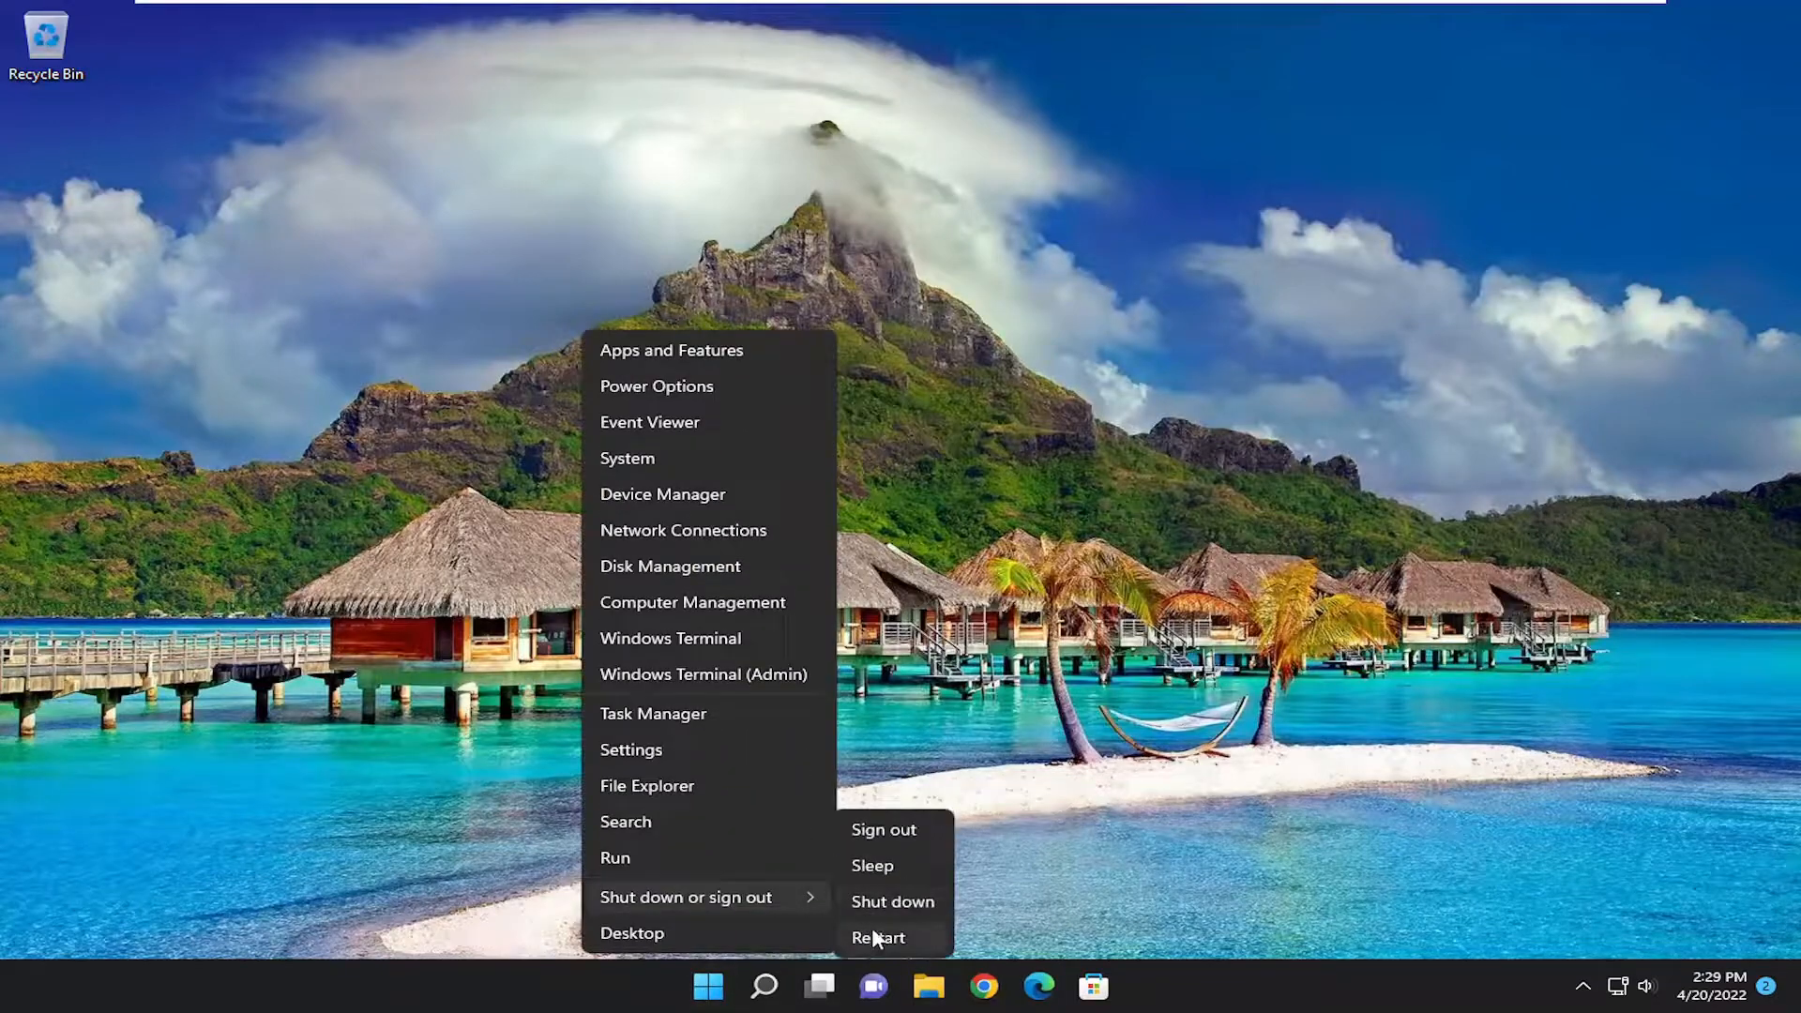
click(878, 938)
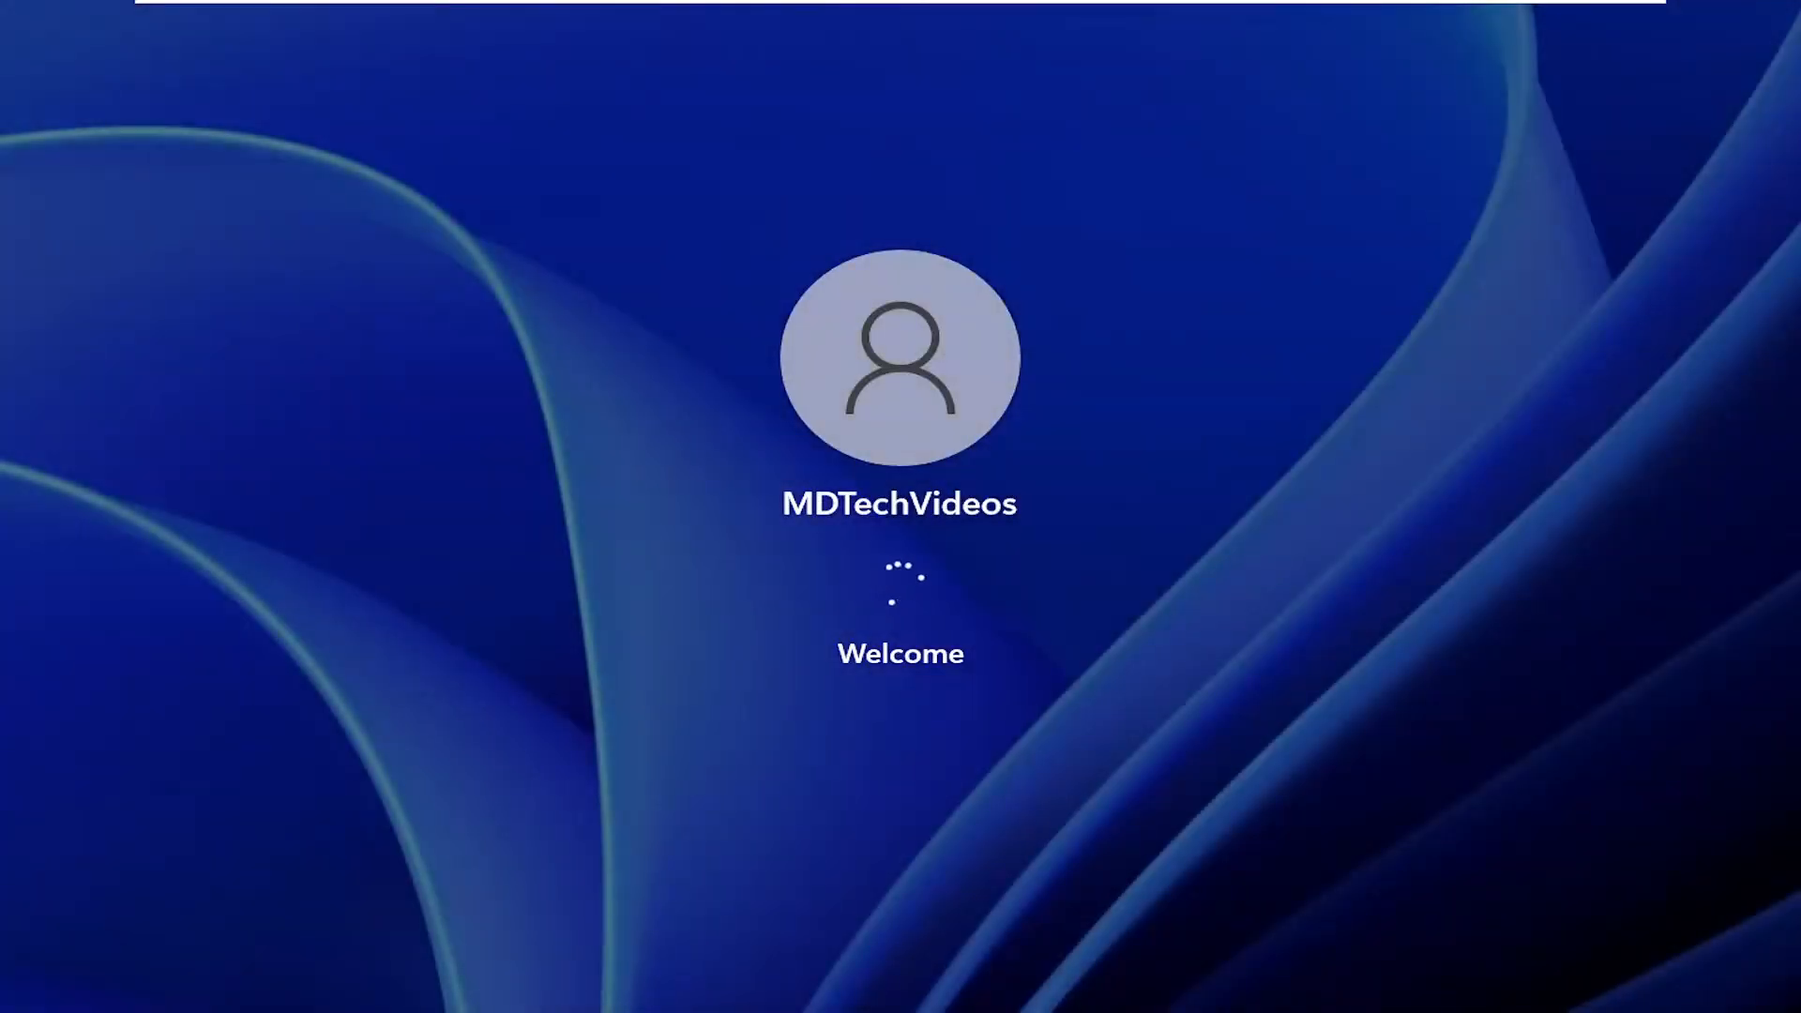